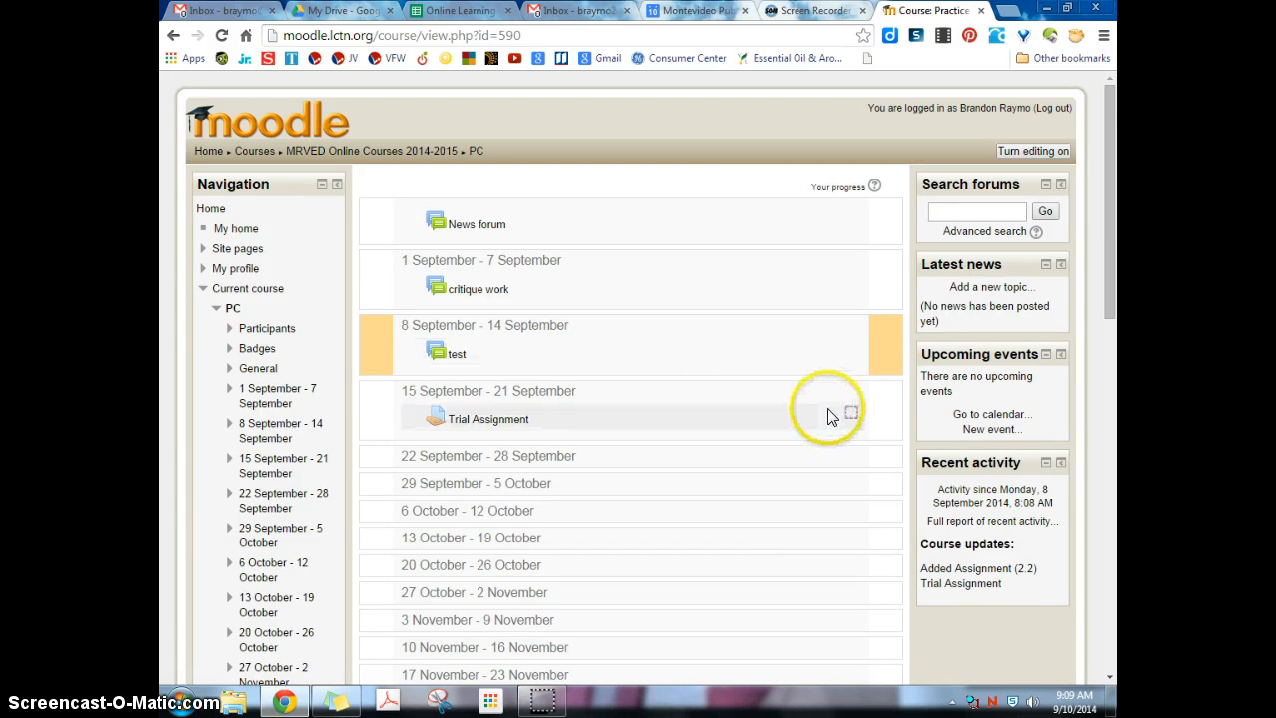
mouse_move(853, 411)
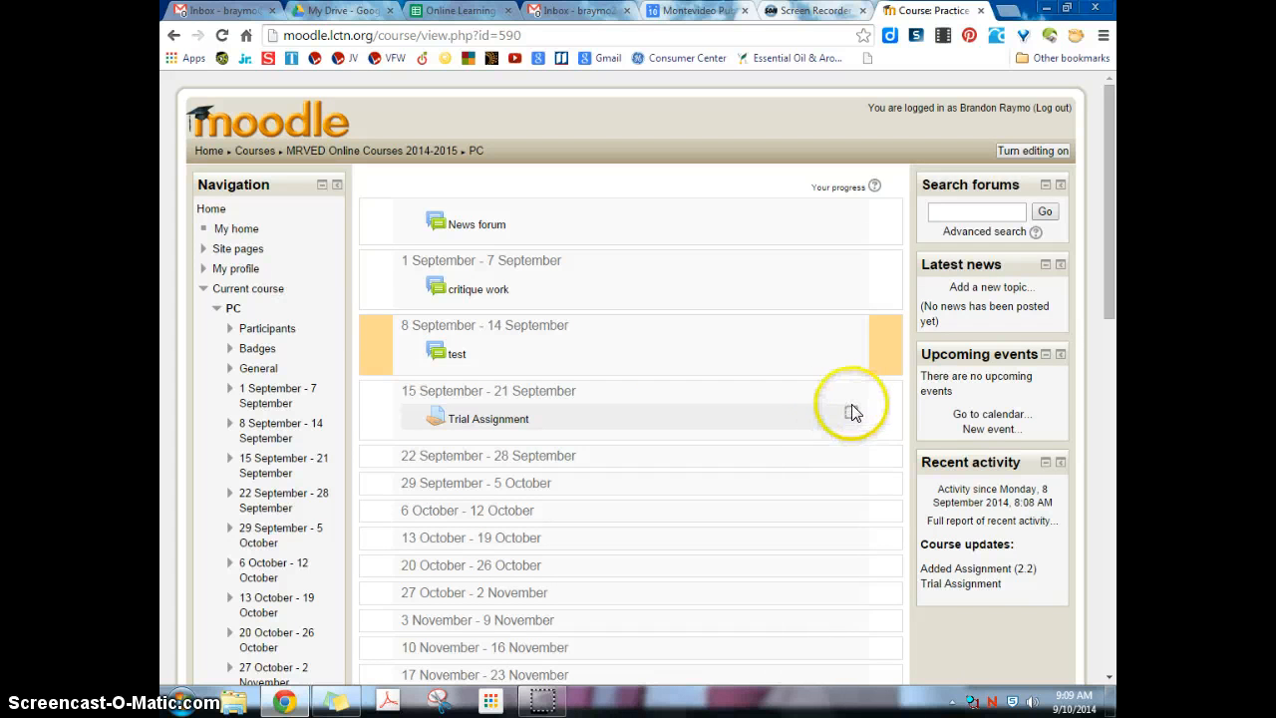
mouse_move(854, 413)
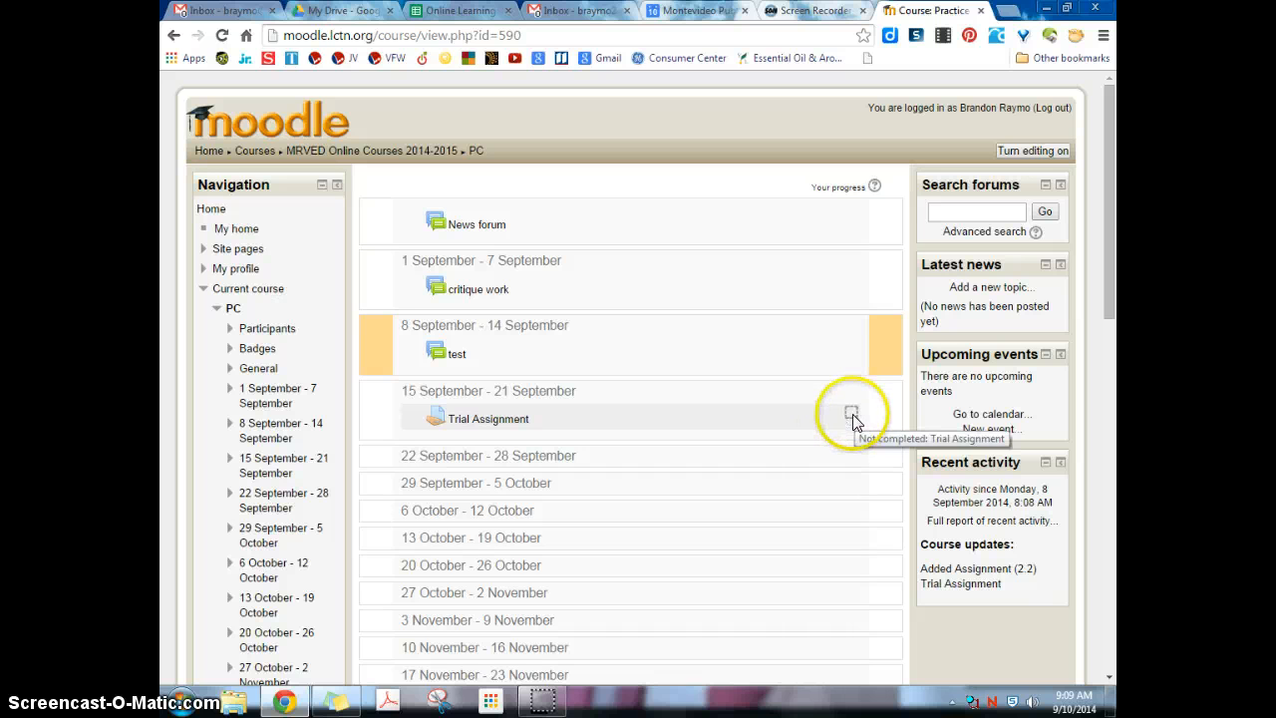
mouse_move(845, 431)
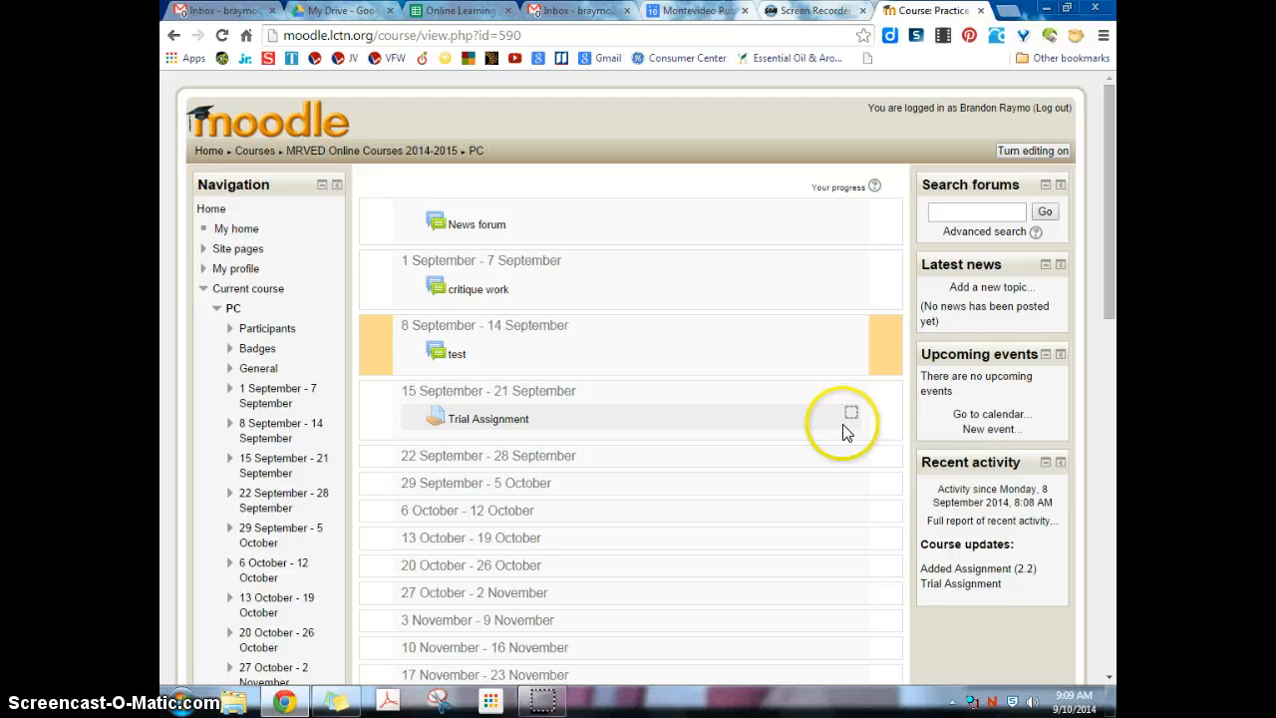
mouse_move(854, 413)
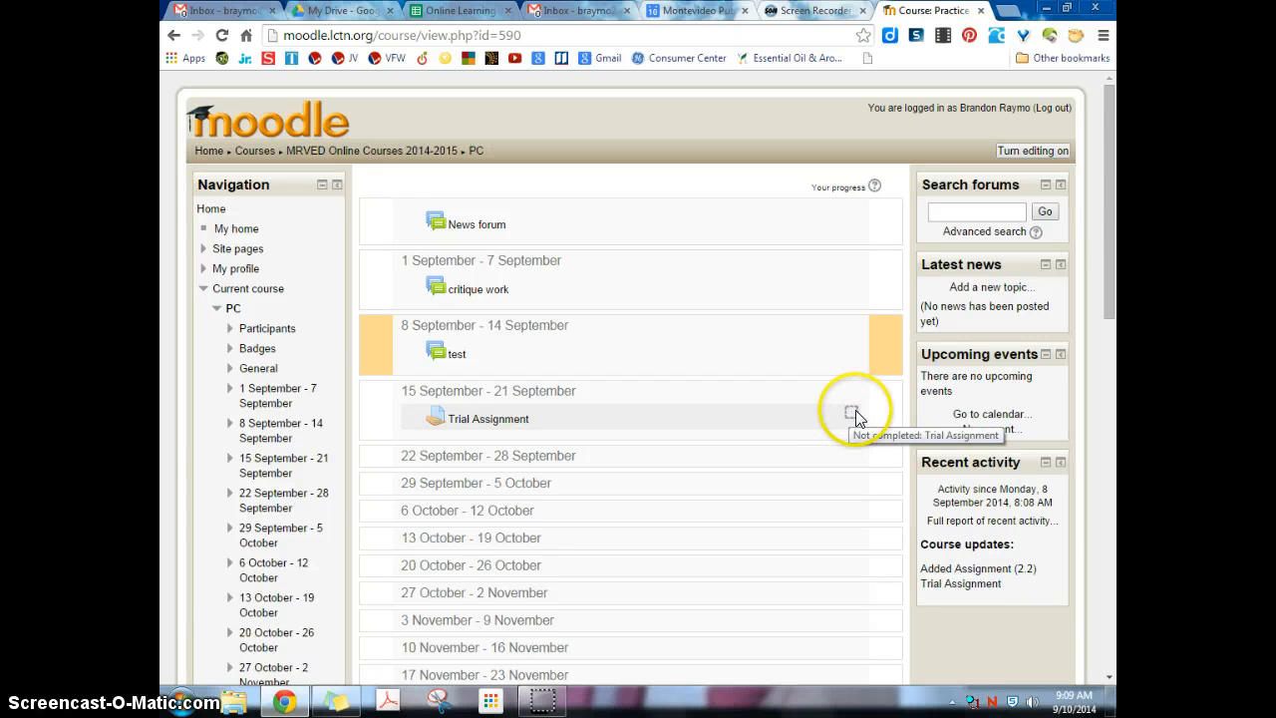
mouse_move(853, 413)
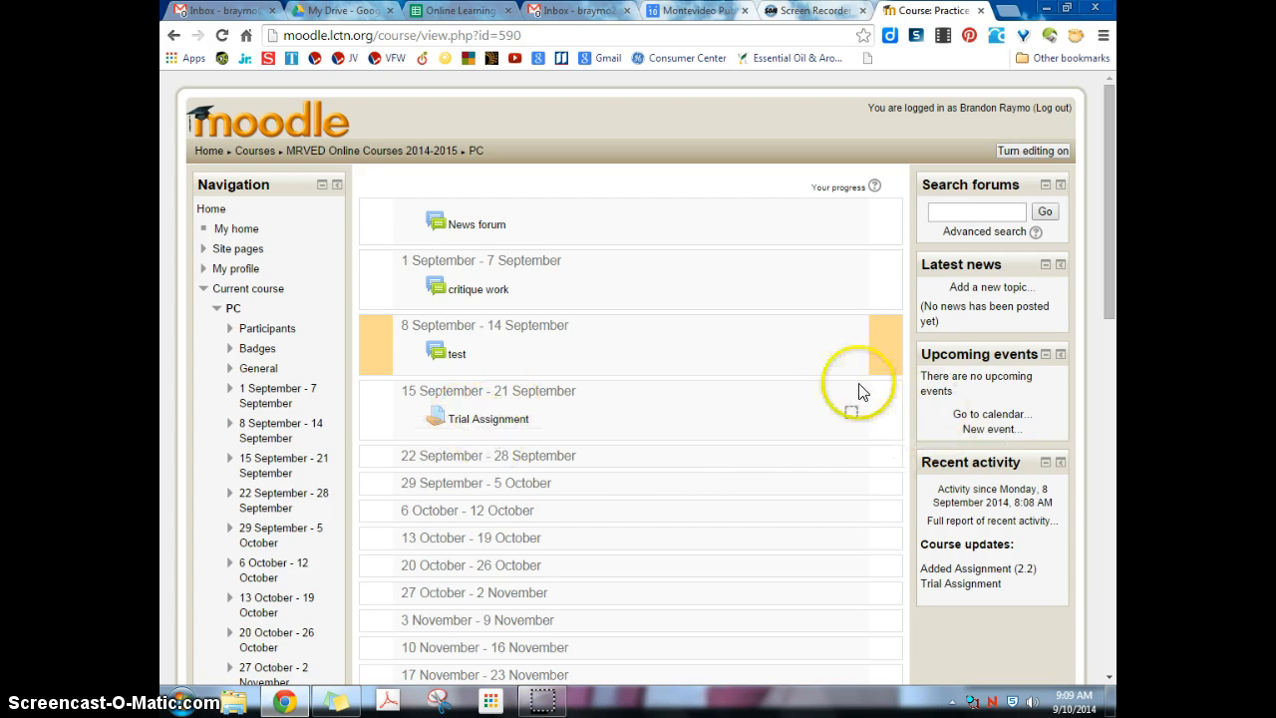
mouse_move(850, 413)
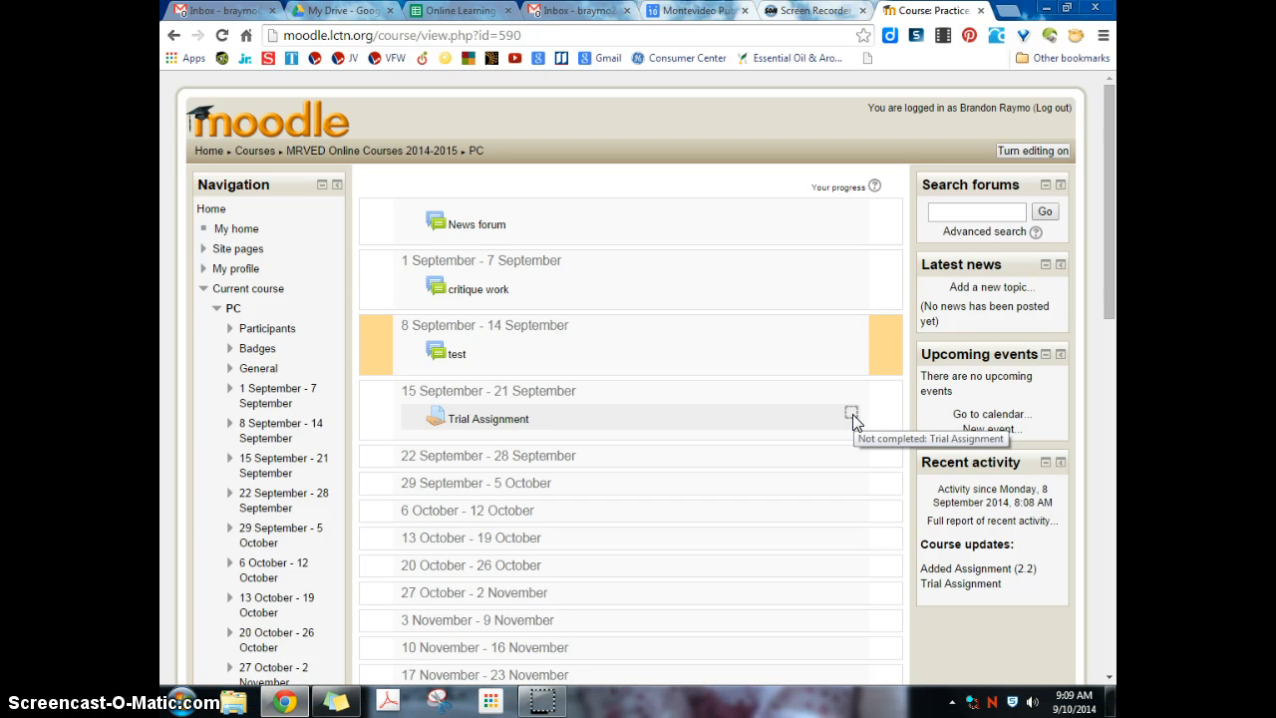
mouse_move(1067, 283)
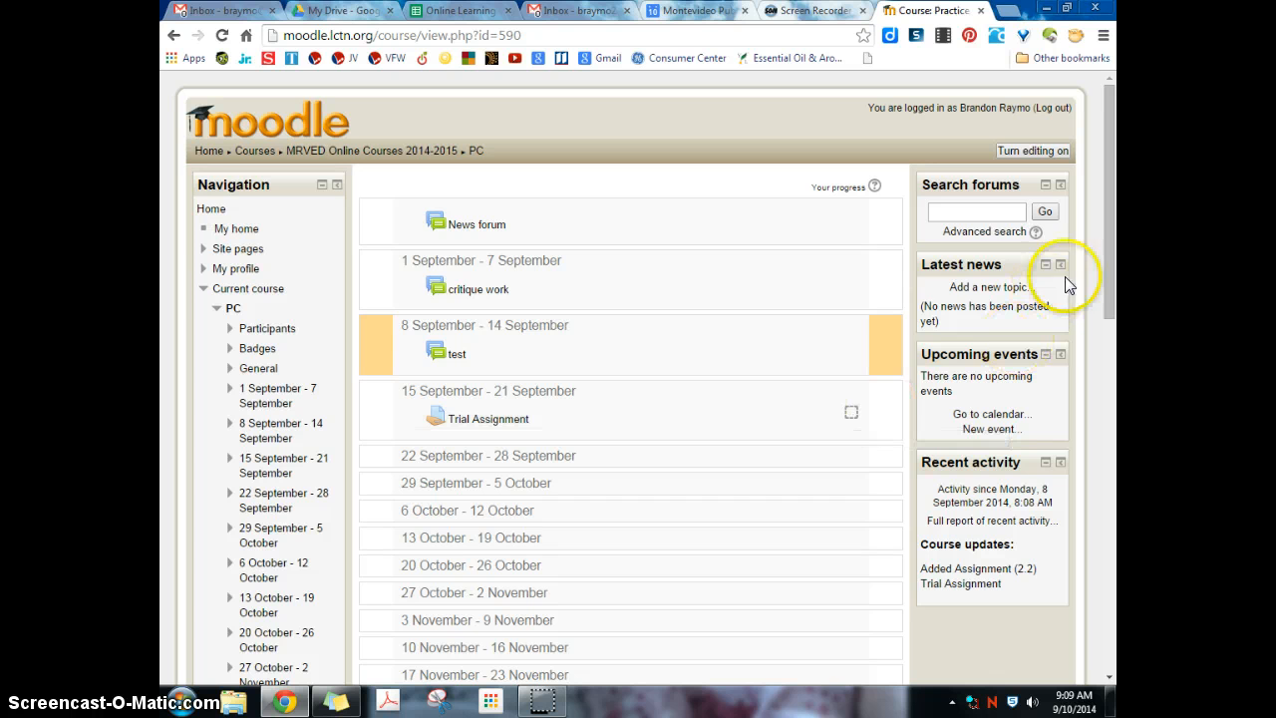
mouse_move(890, 393)
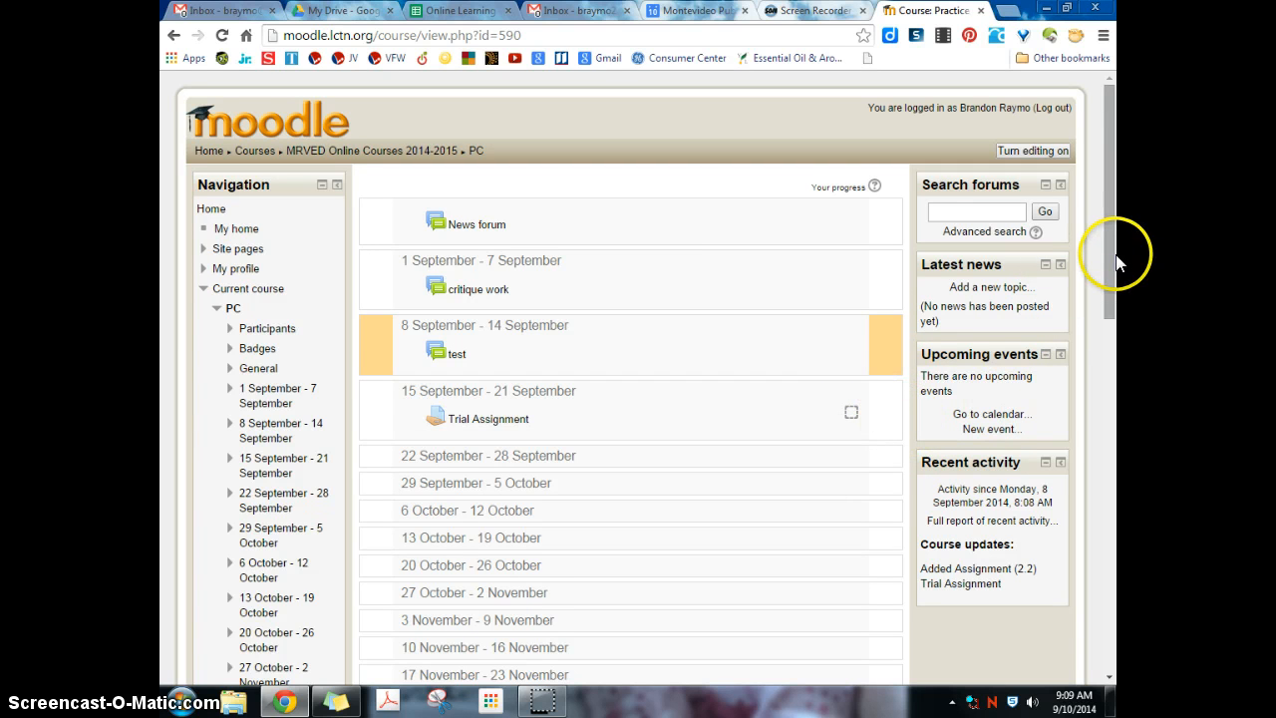
mouse_move(1117, 261)
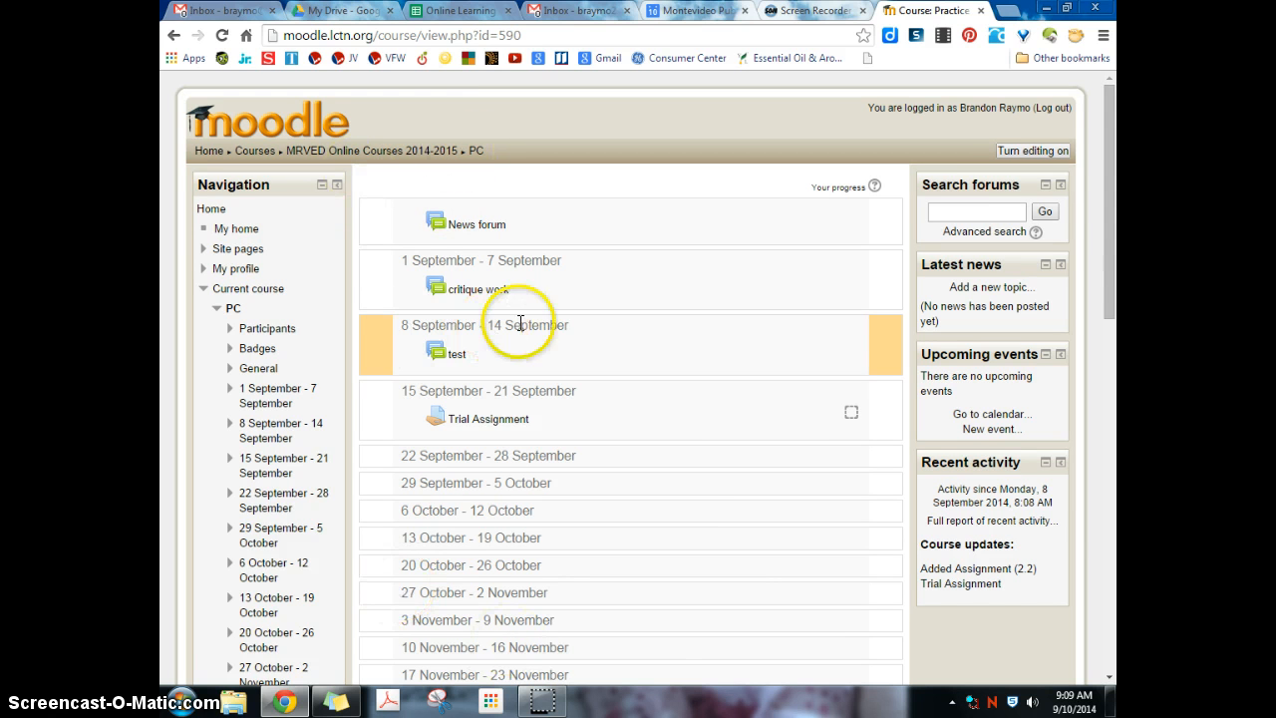
- Reach Course administration and enter Edit settings for the course
scroll("down", 3)
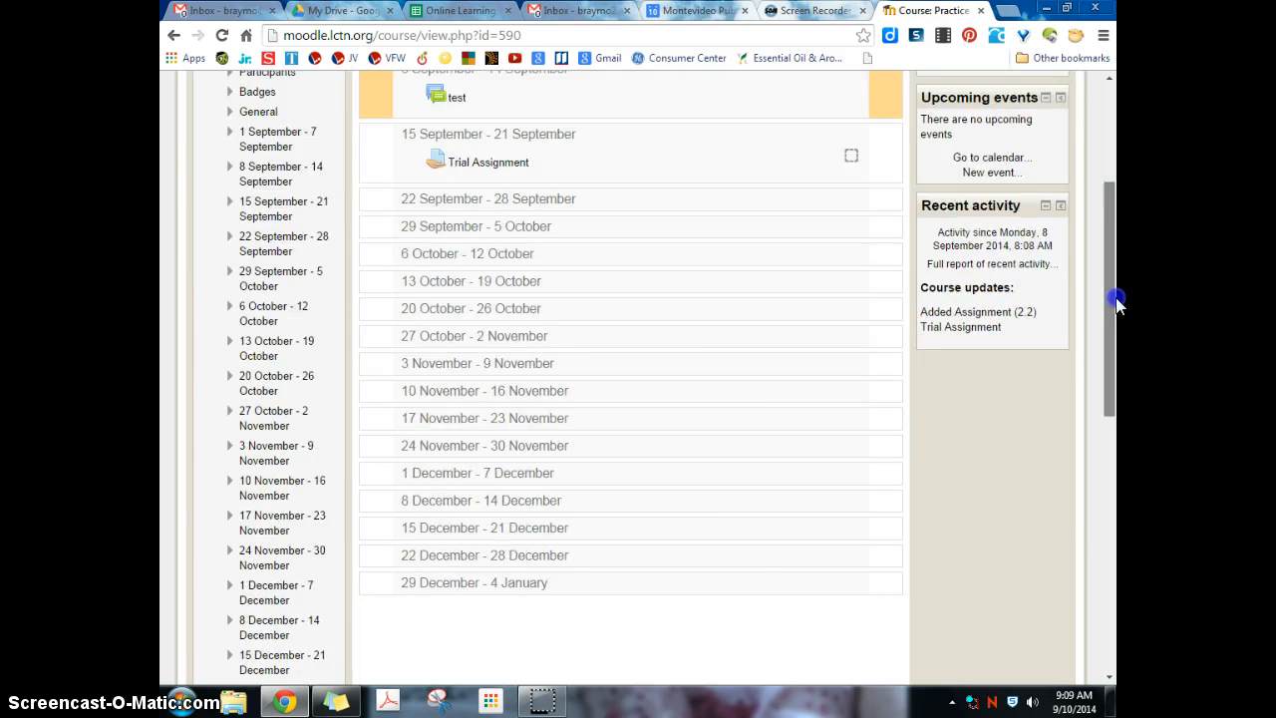
scroll("down", 3)
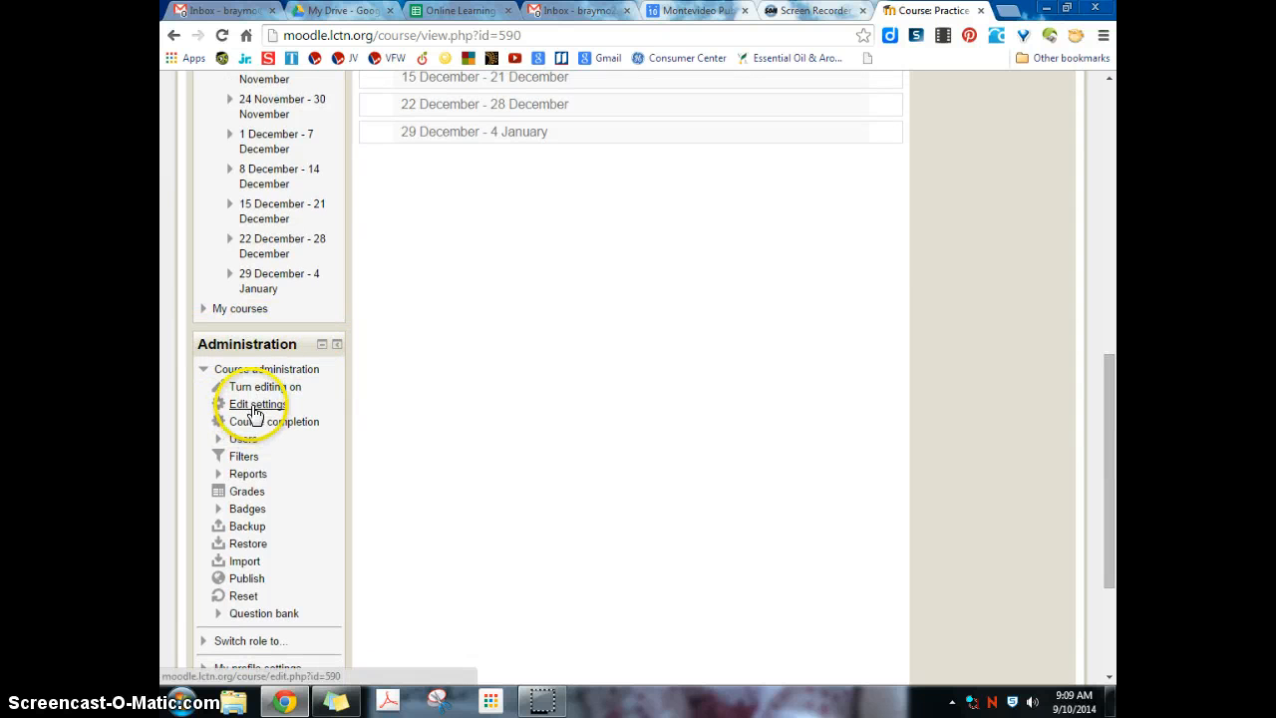
left_click(258, 403)
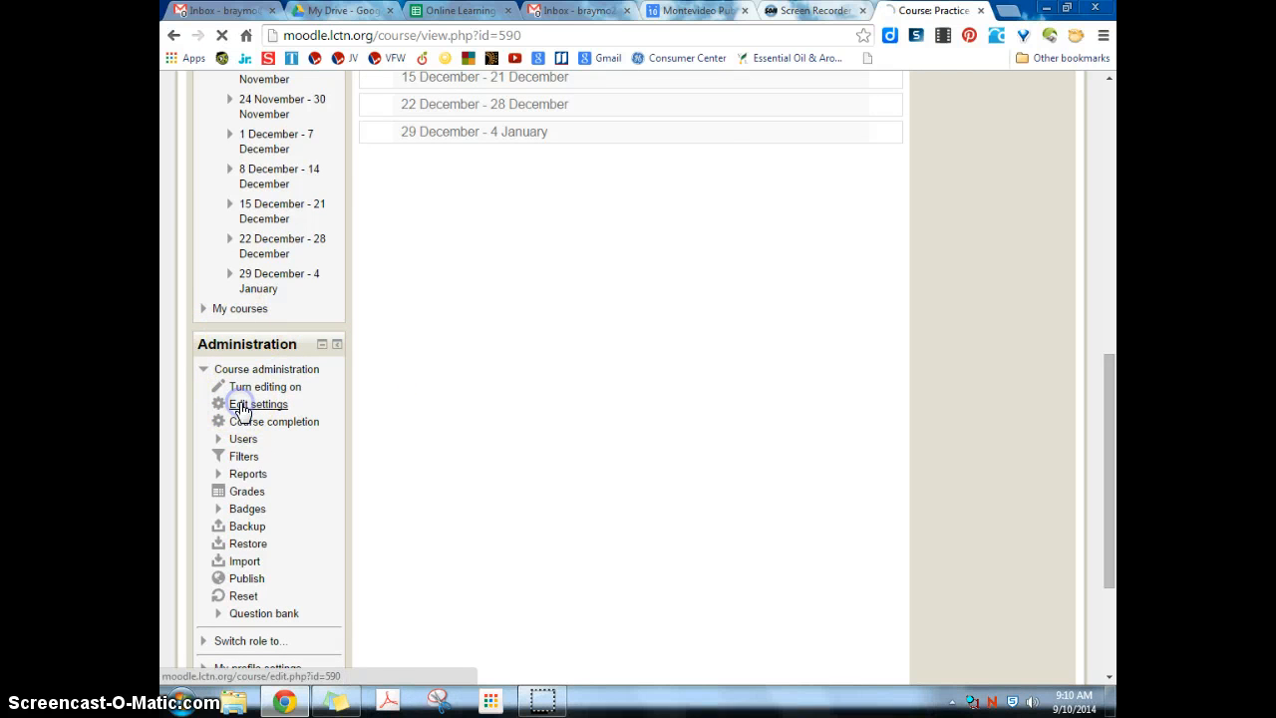
left_click(258, 403)
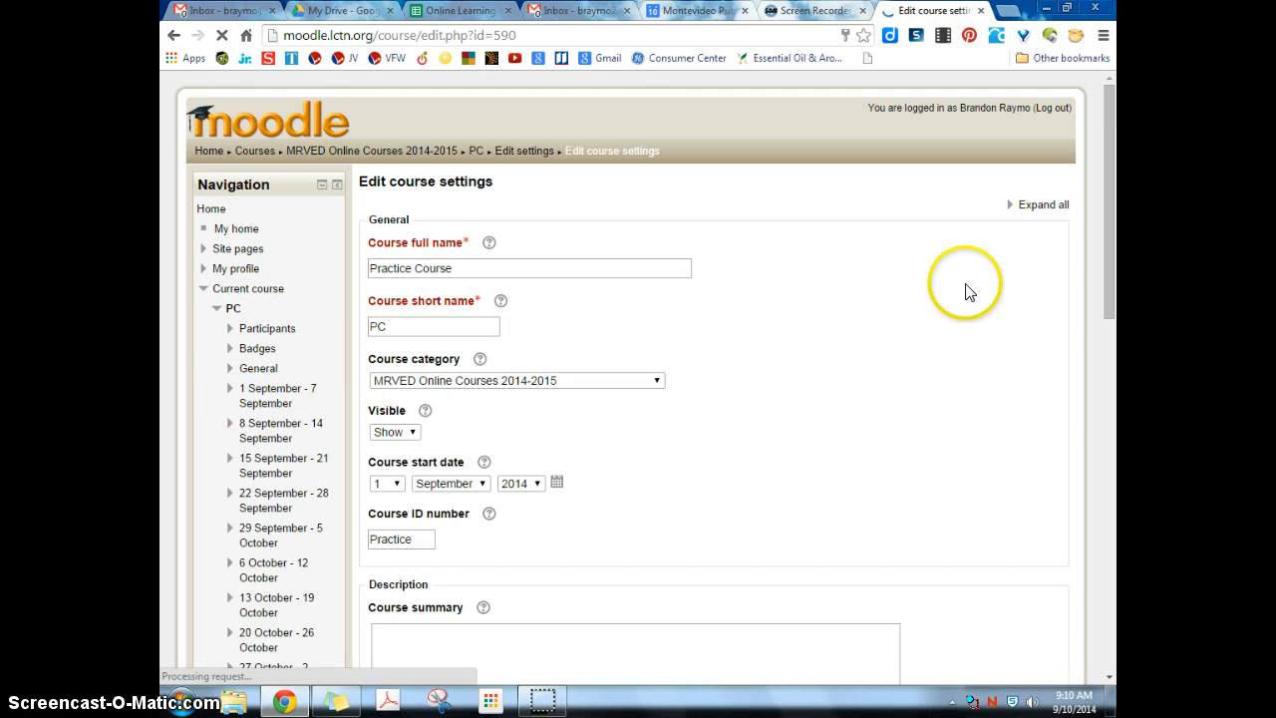
- Set Enable completion tracking to Yes under Completion tracking and save the course settings
scroll("down", 3)
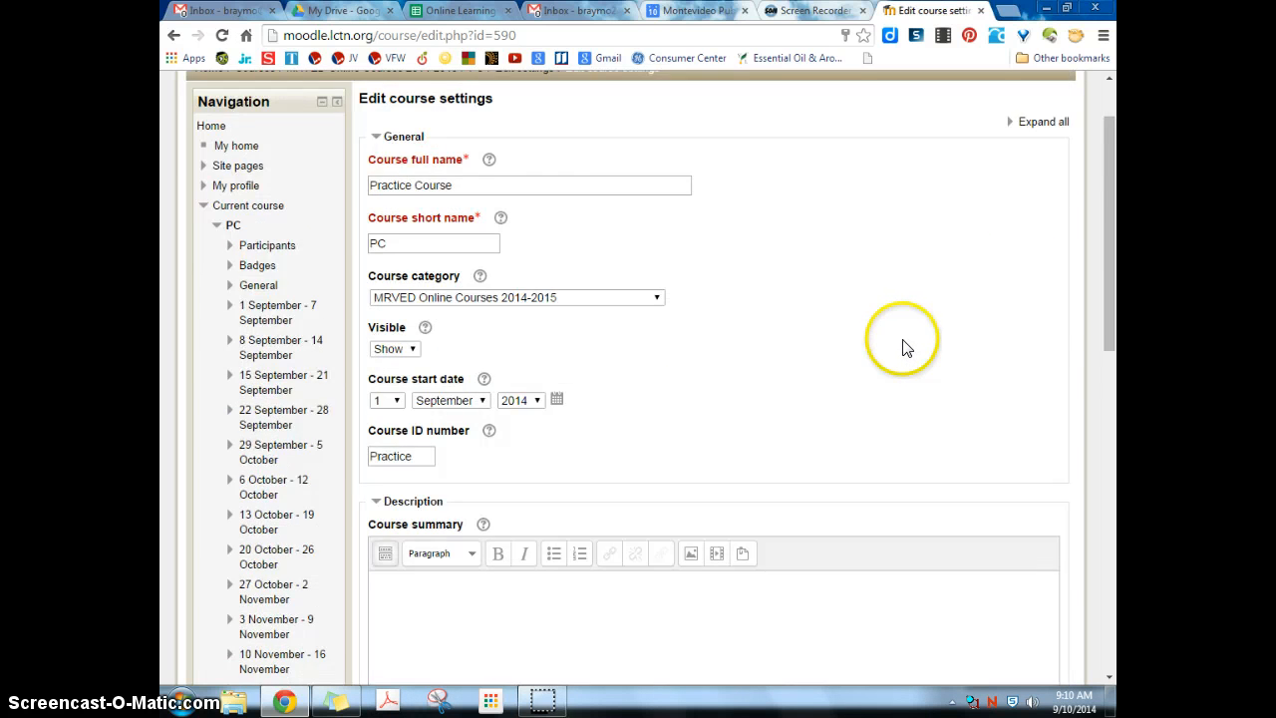
scroll("down", 3)
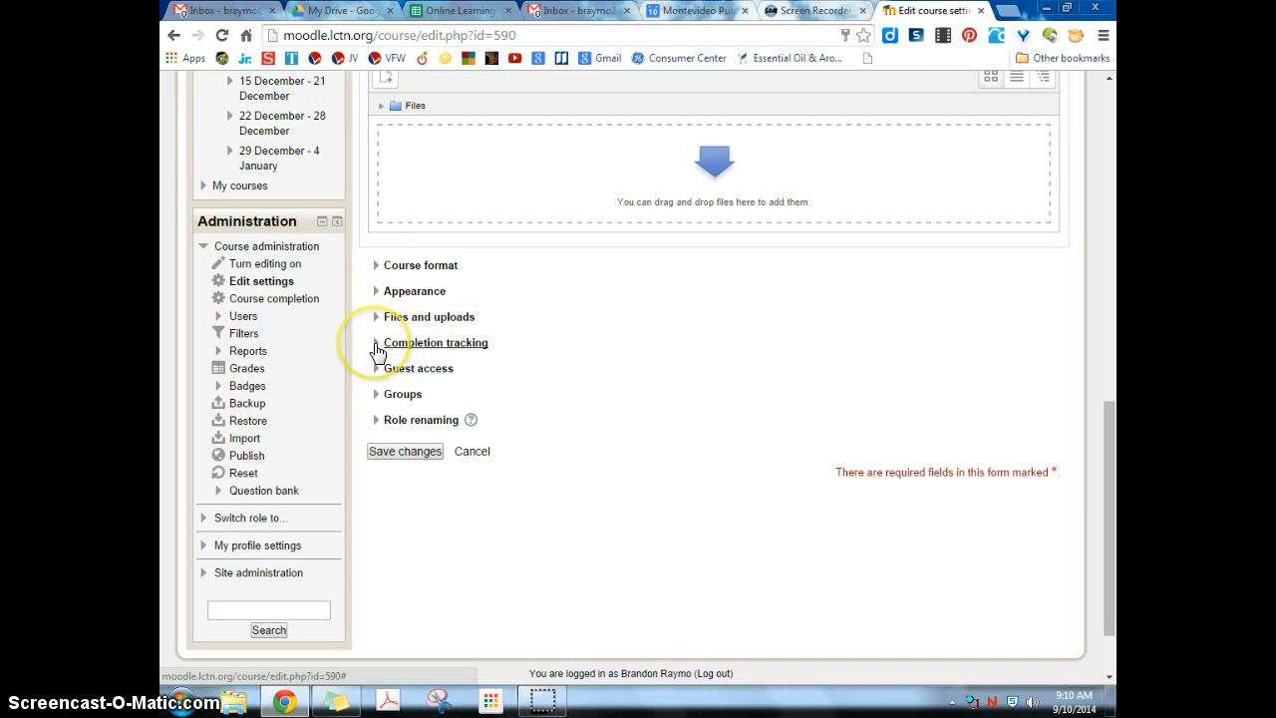
left_click(377, 343)
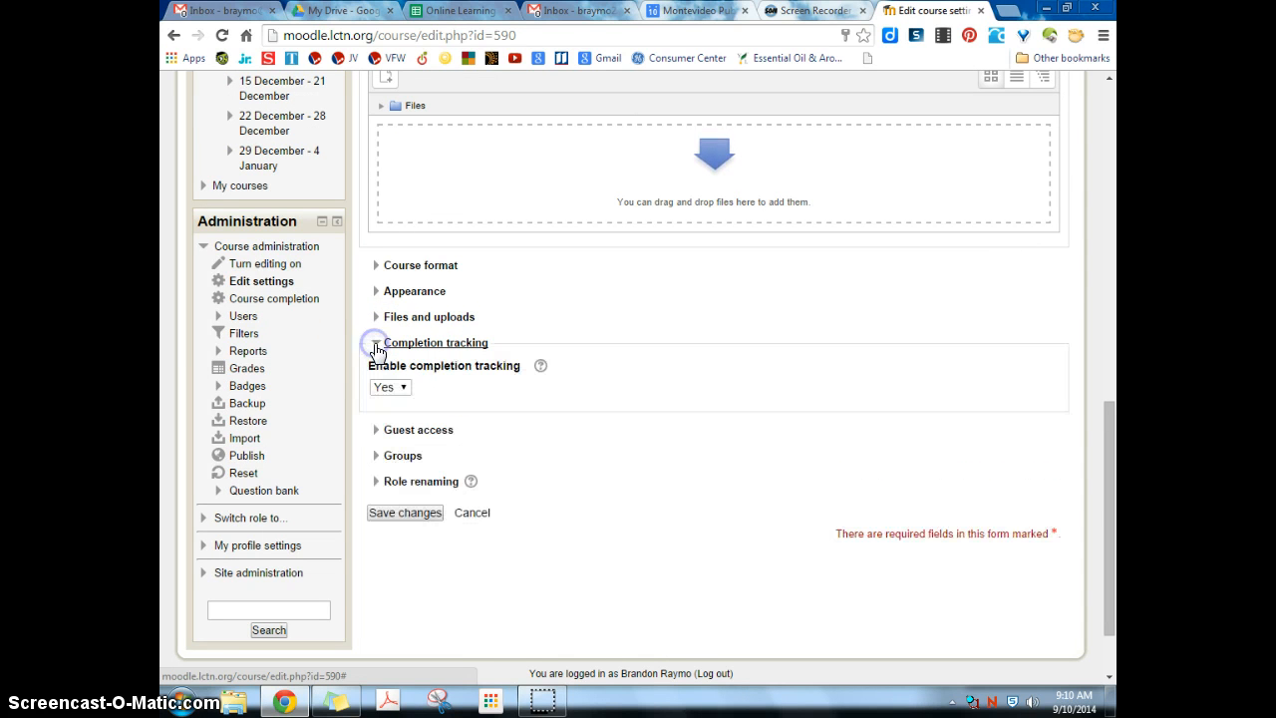
left_click(388, 387)
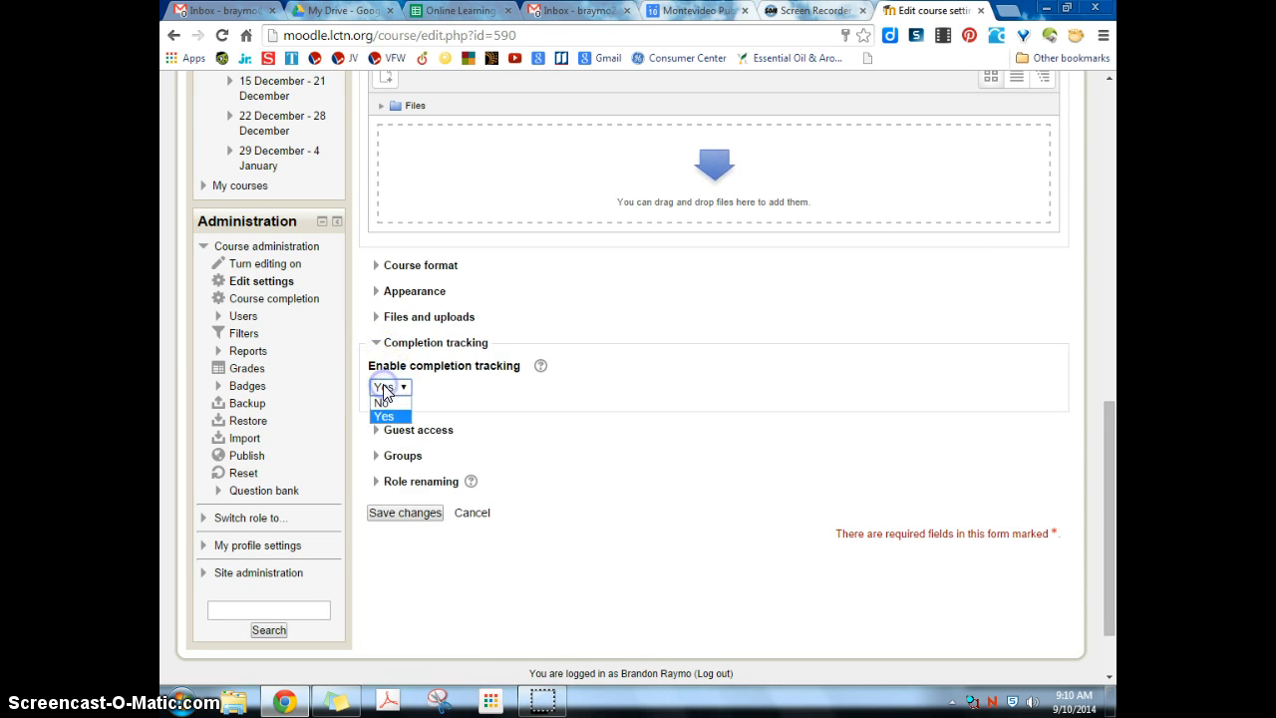
left_click(383, 417)
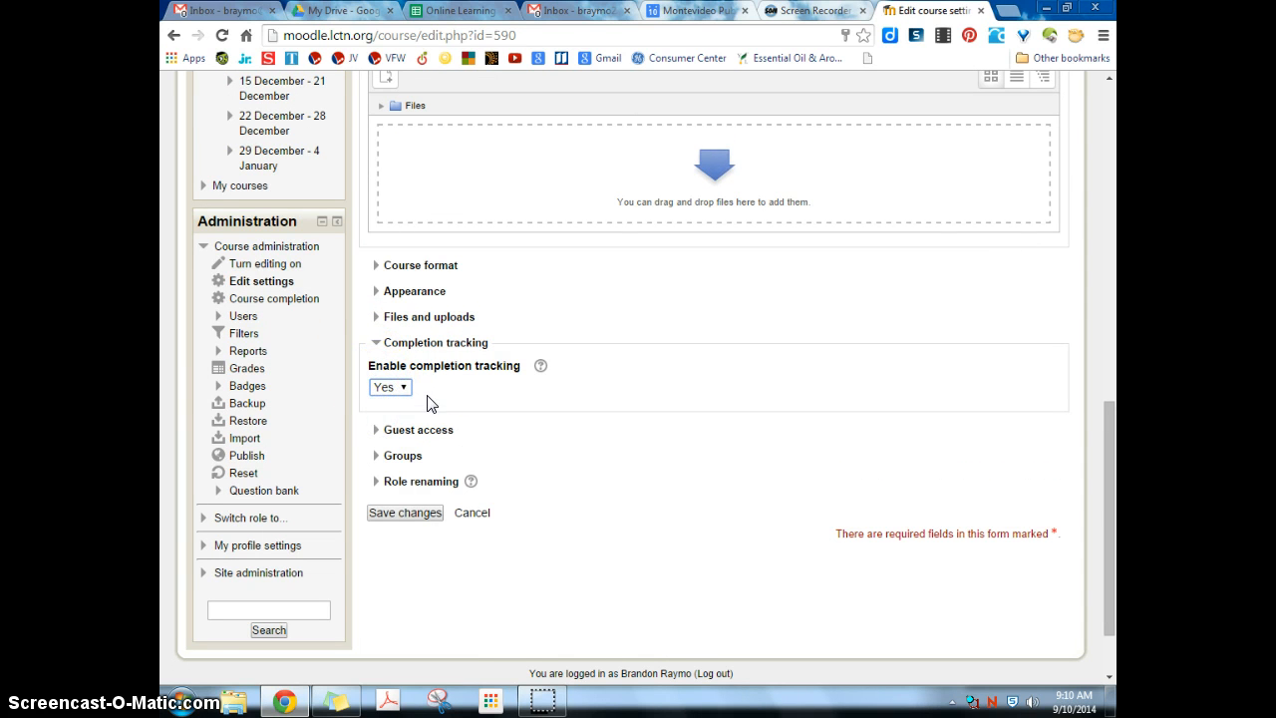
left_click(405, 510)
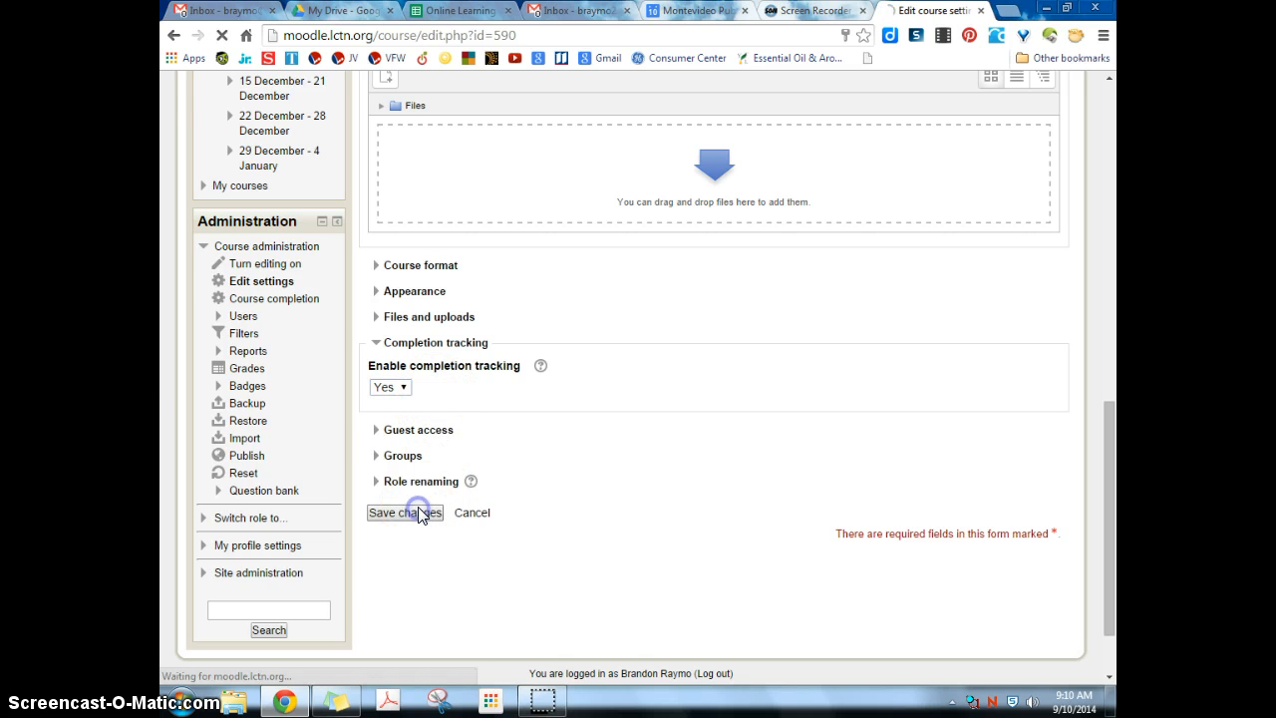
left_click(403, 511)
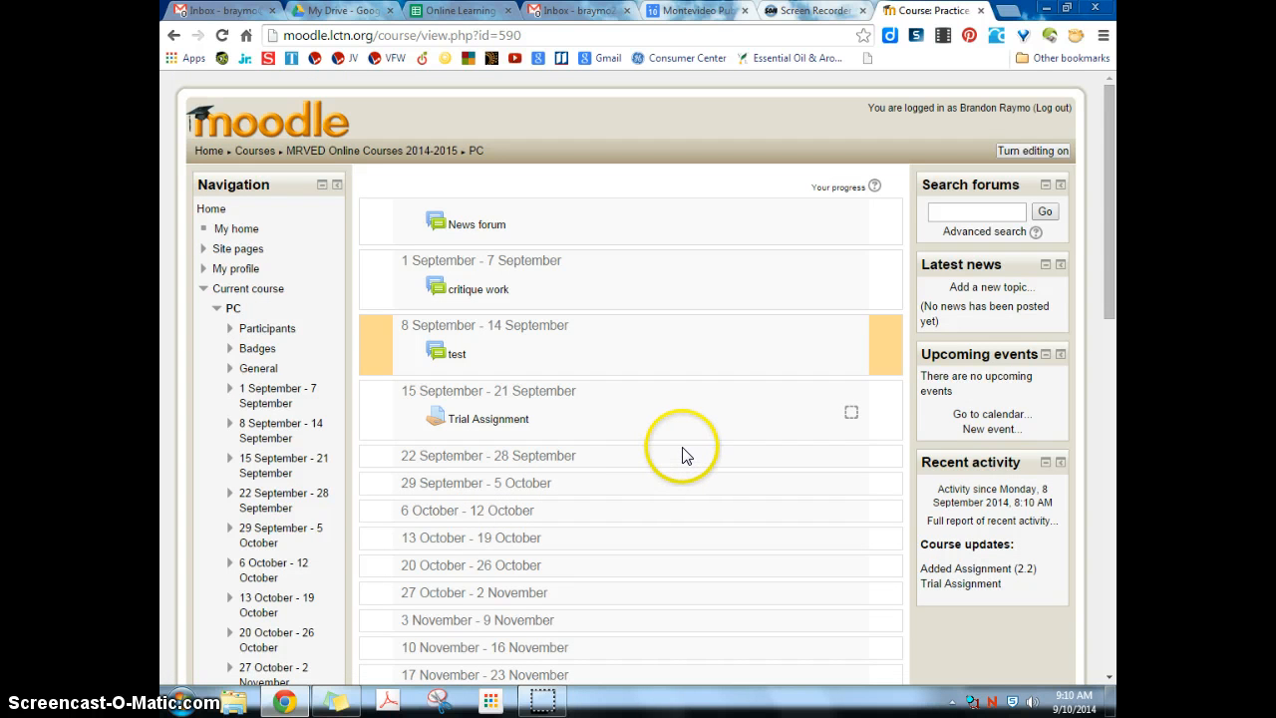
mouse_move(582, 367)
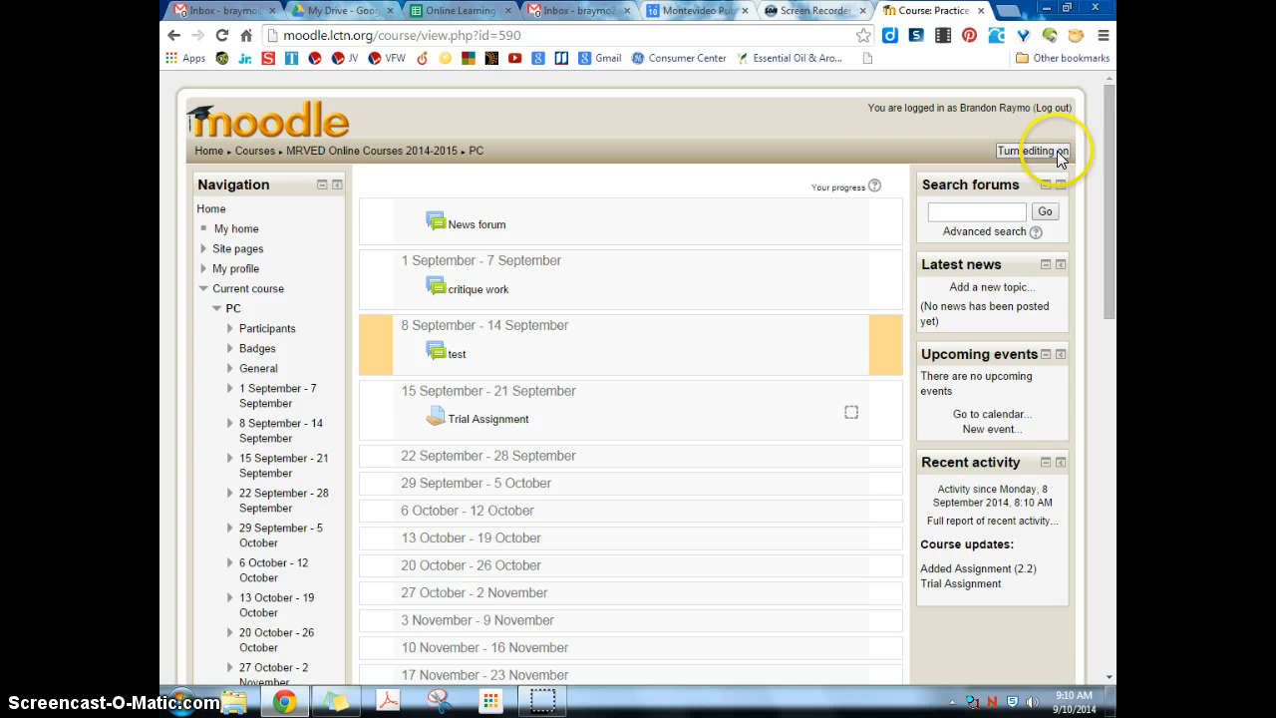
- Turn editing on and add an Assignment activity to the 15–21 September week
left_click(1033, 152)
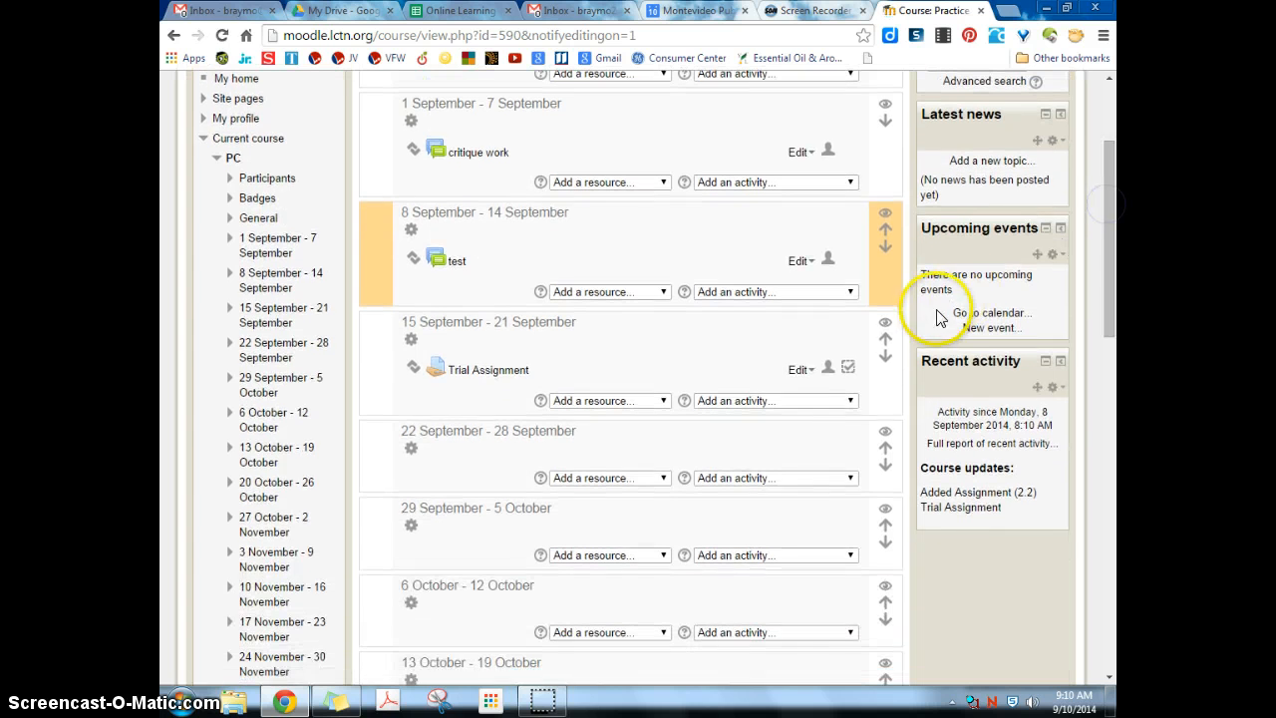
mouse_move(754, 408)
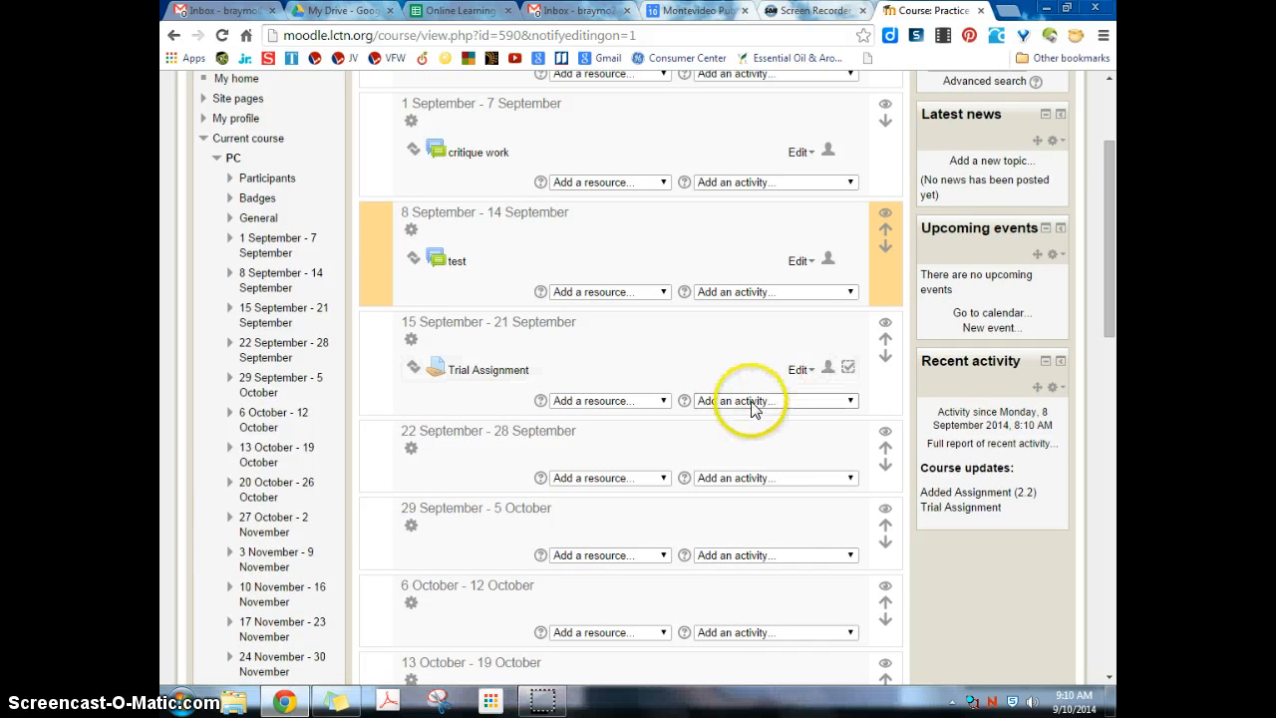
left_click(776, 398)
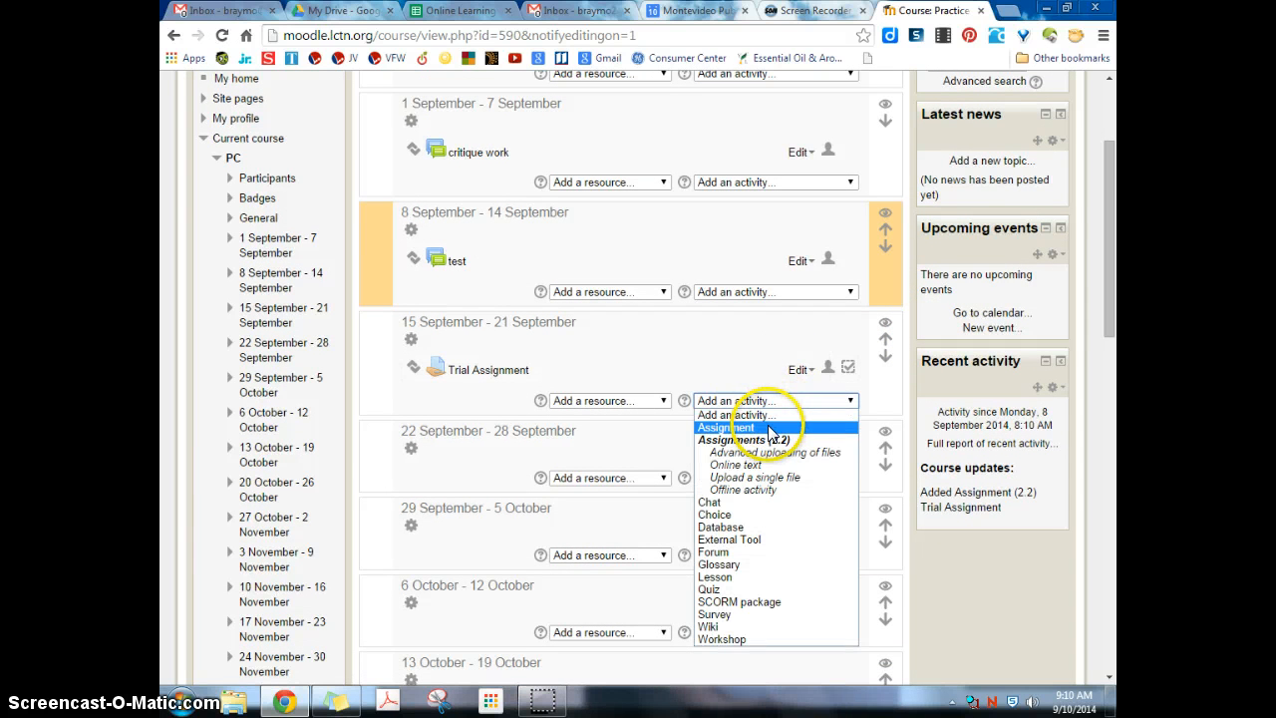
left_click(725, 427)
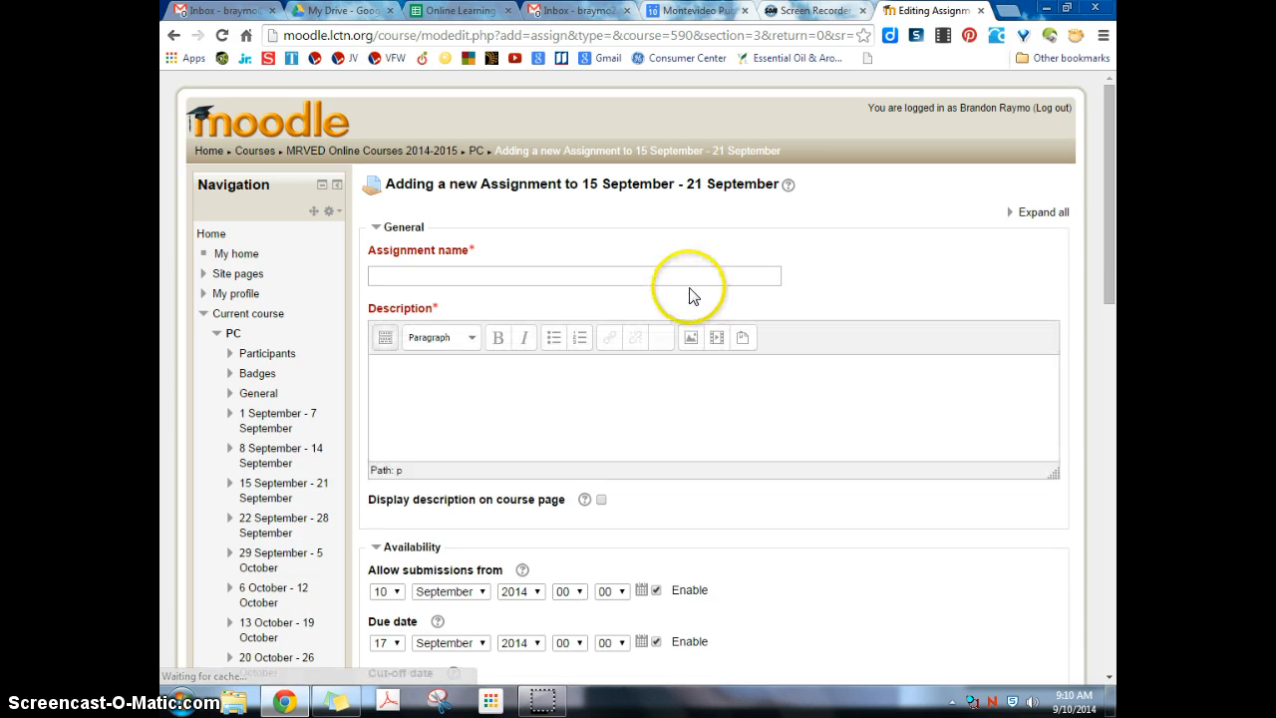
- Name the assignment 'Trial Assignment 2' with description 'This is a trial assig...'
type("Tr")
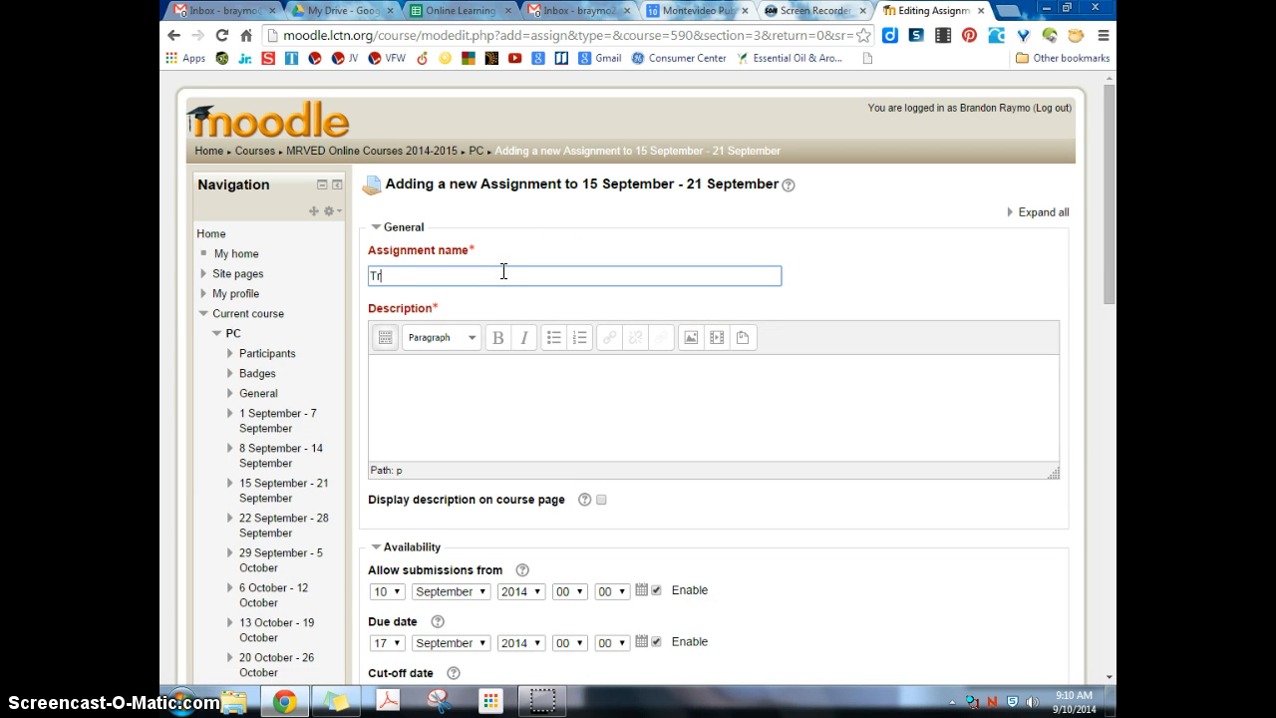
type("rial Assignment 2")
left_click(714, 409)
type("TGh")
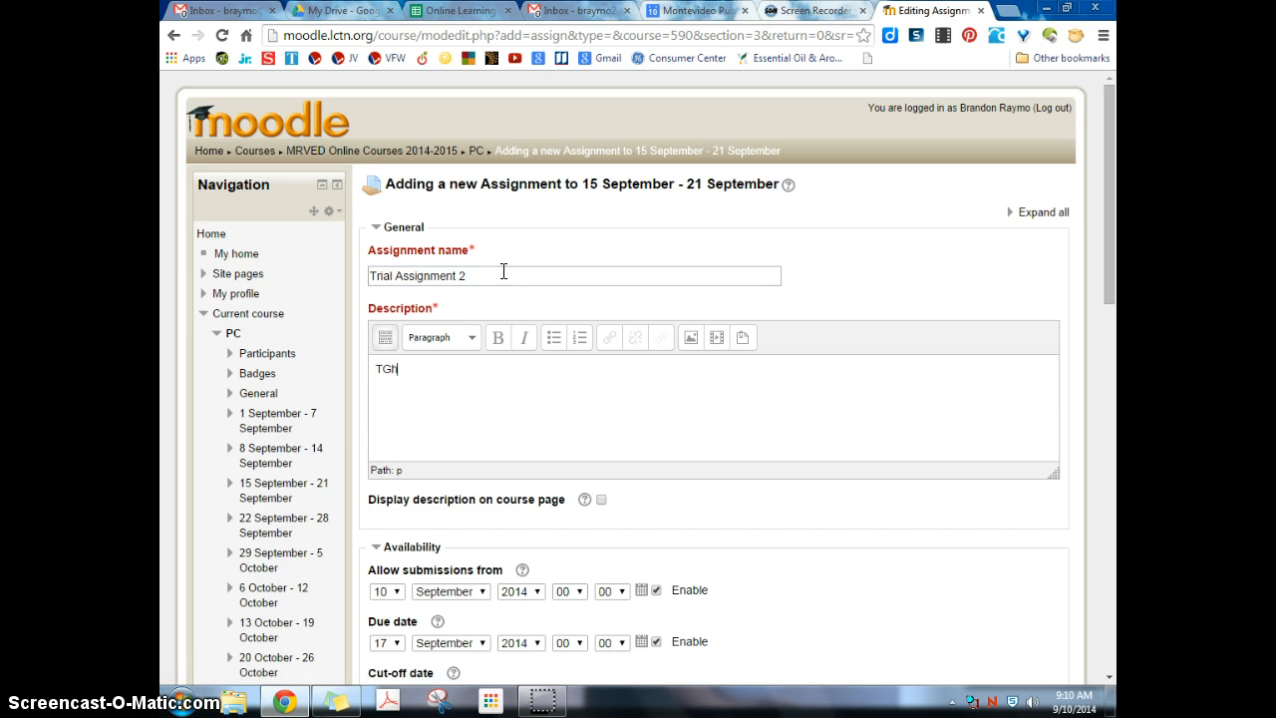
type("This is a t")
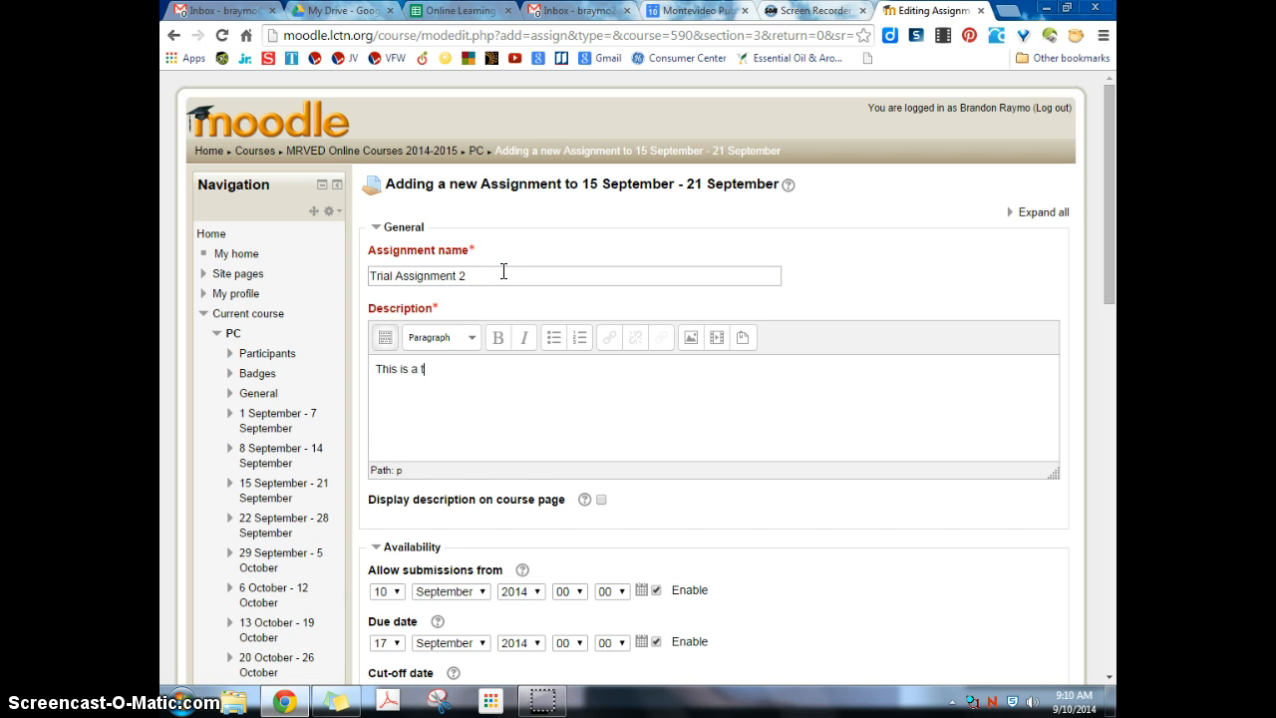
type("rial assig")
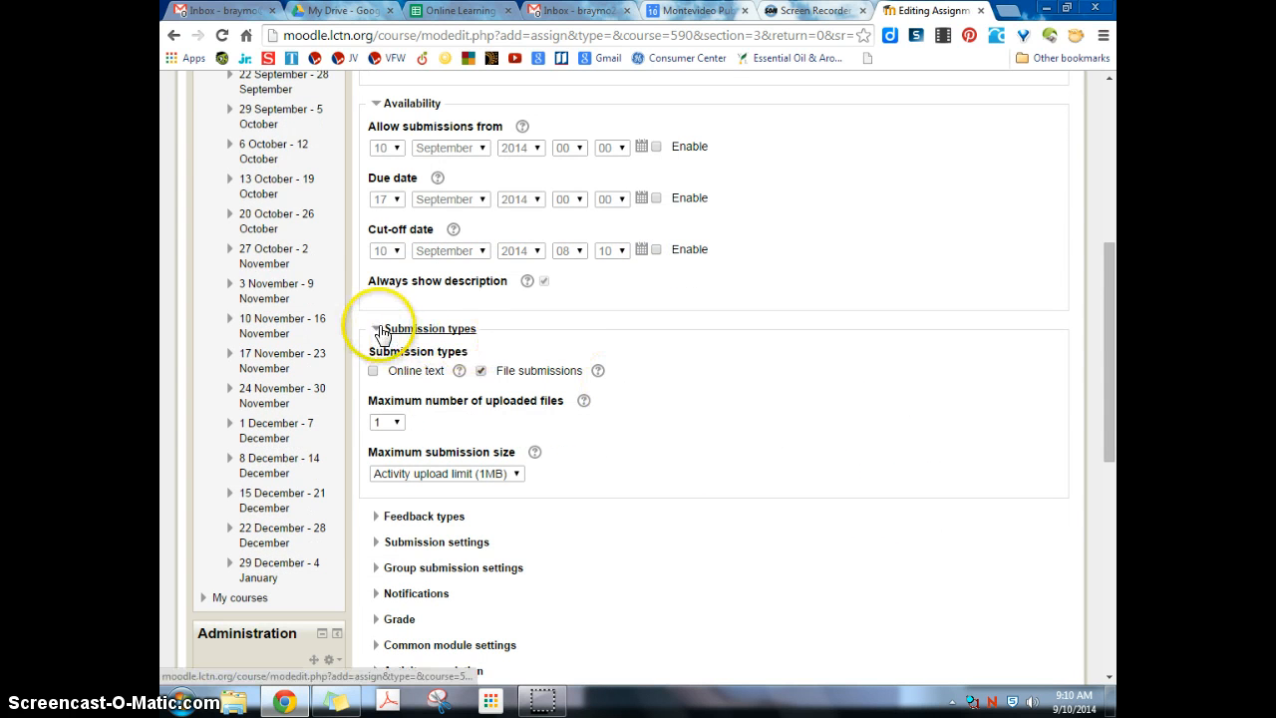
- Expand the Activity completion section of the assignment form
left_click(378, 327)
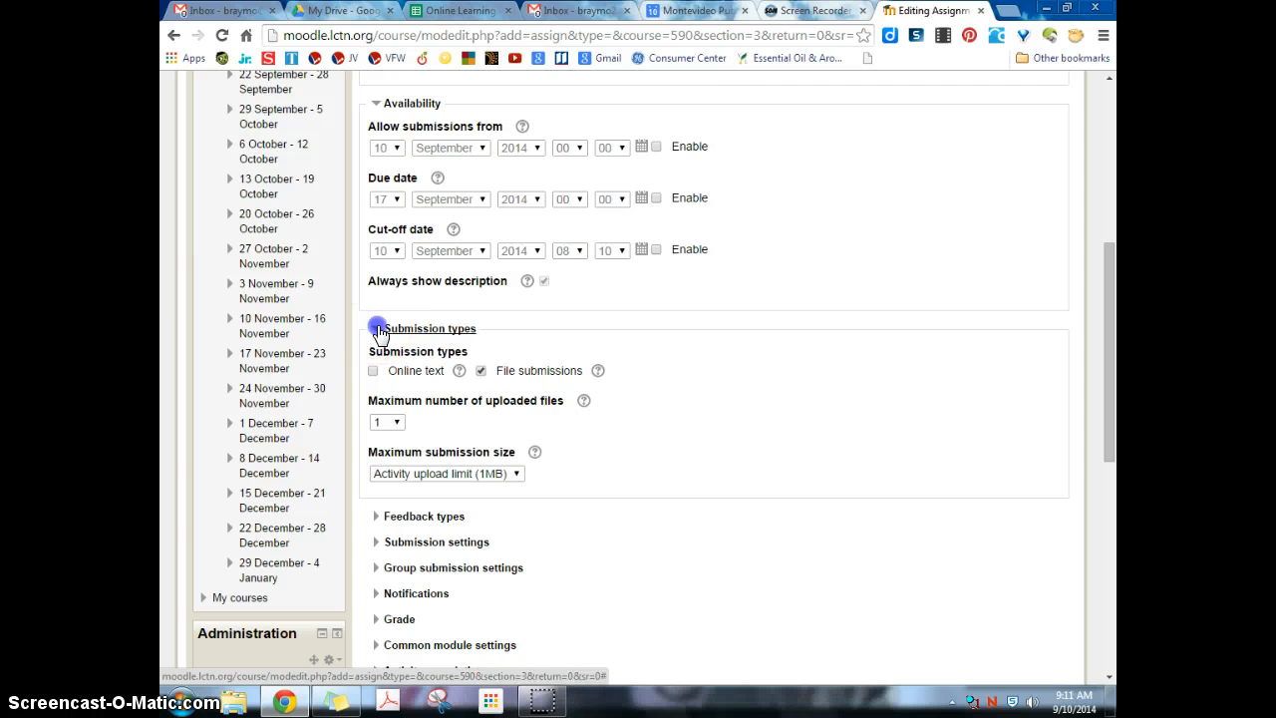
left_click(379, 327)
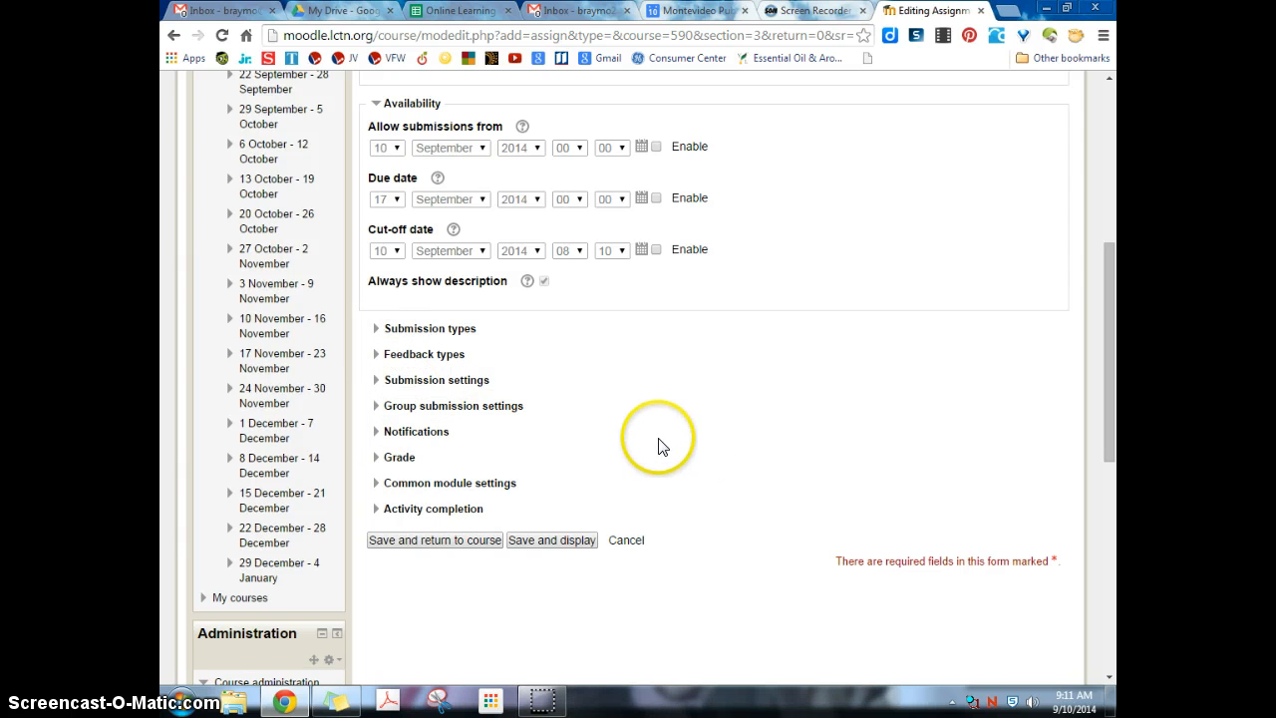
mouse_move(355, 508)
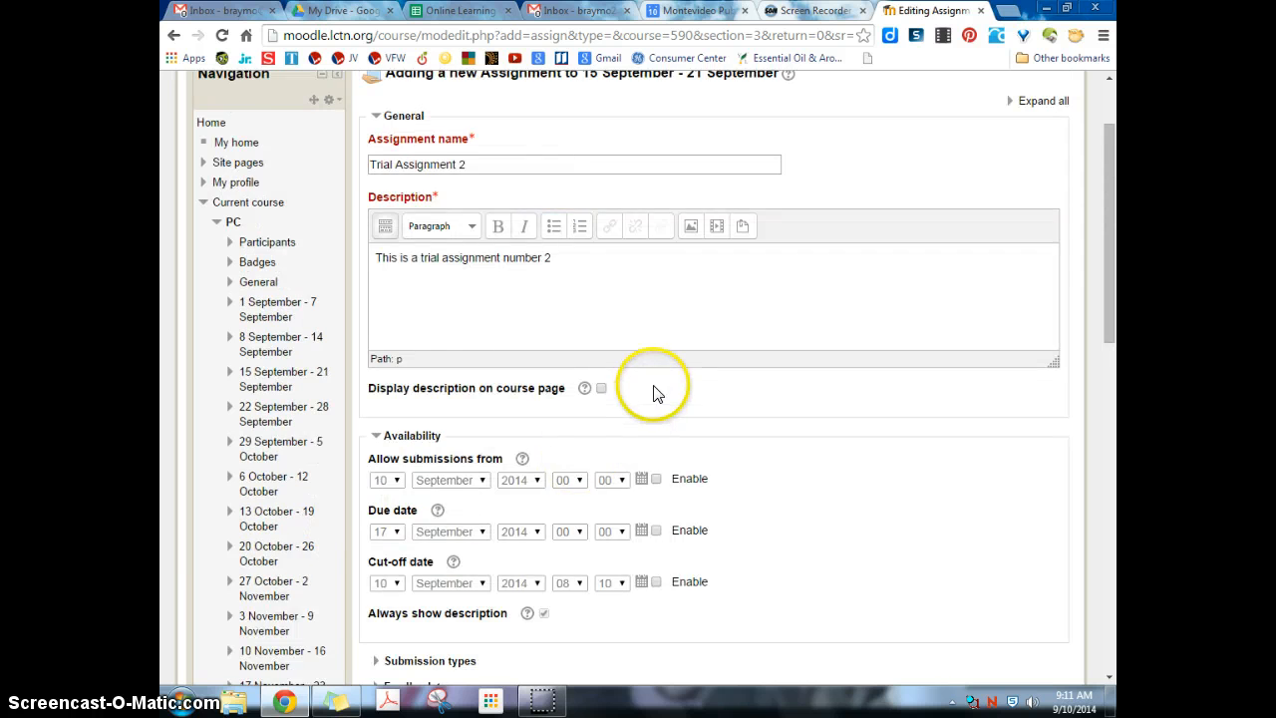
scroll("down", 3)
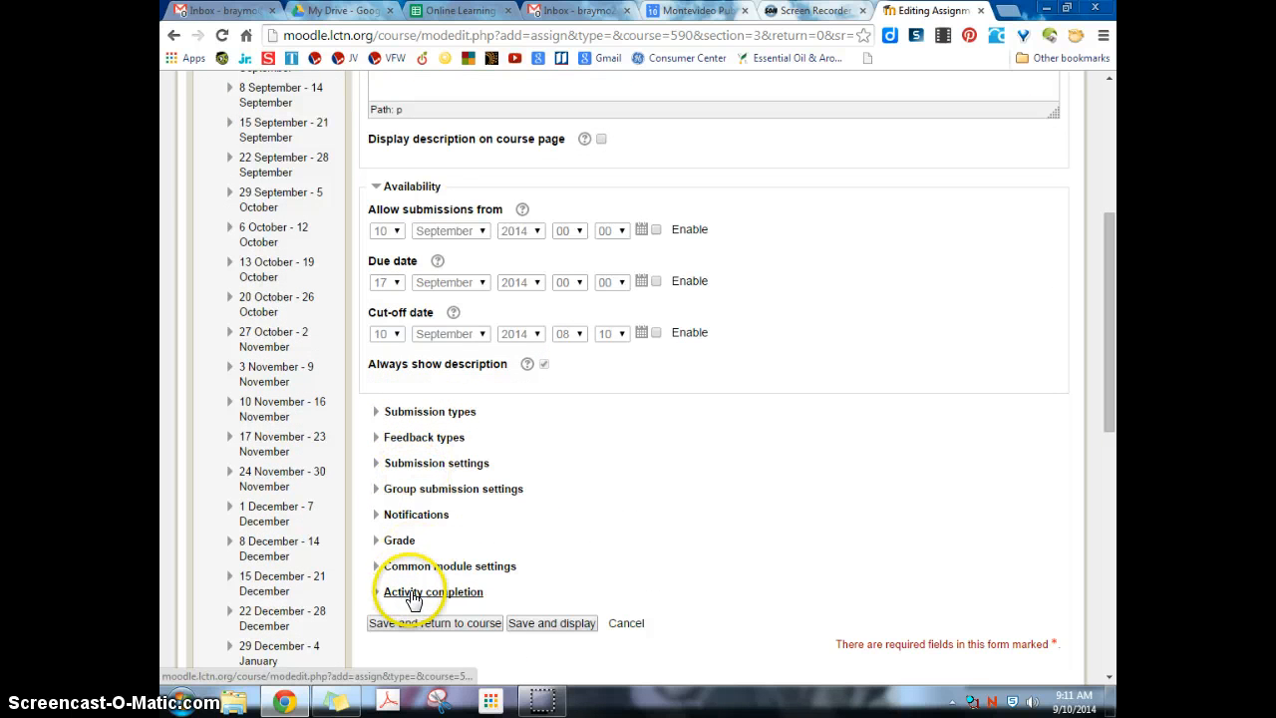
left_click(433, 590)
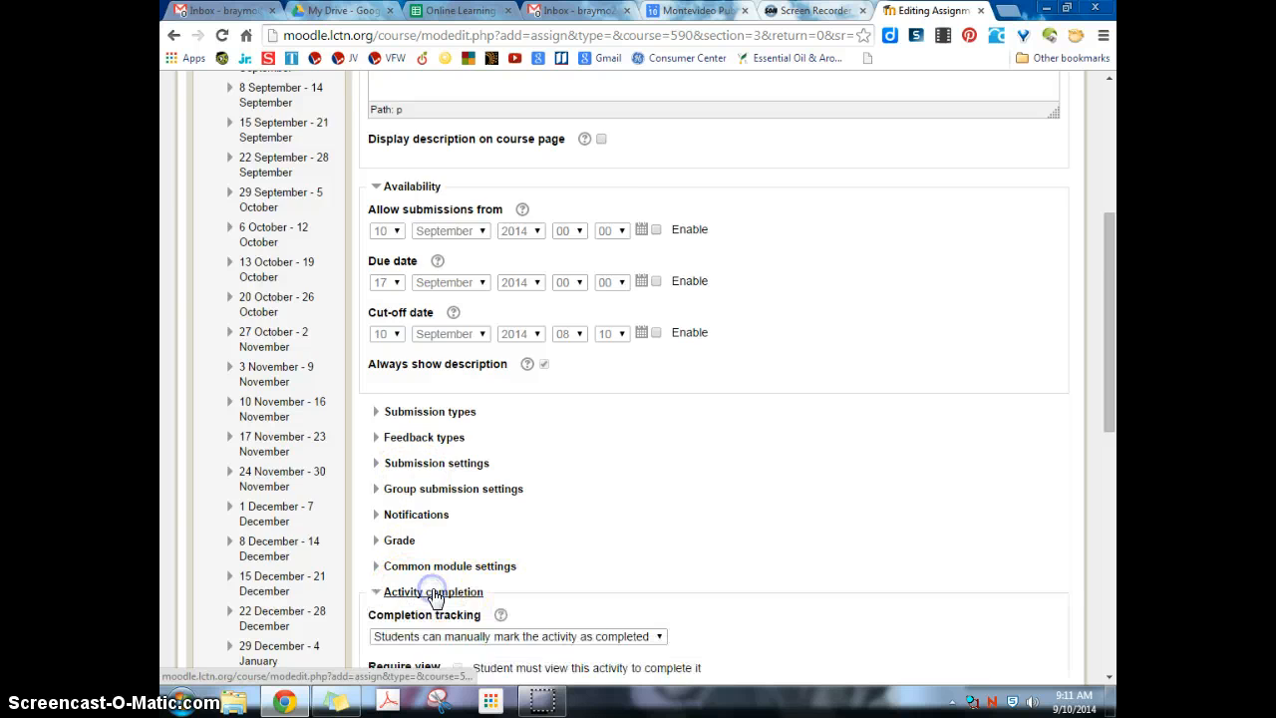
- Set completion to 'Show activity as complete when conditions are met' requiring students to view it
scroll("down", 3)
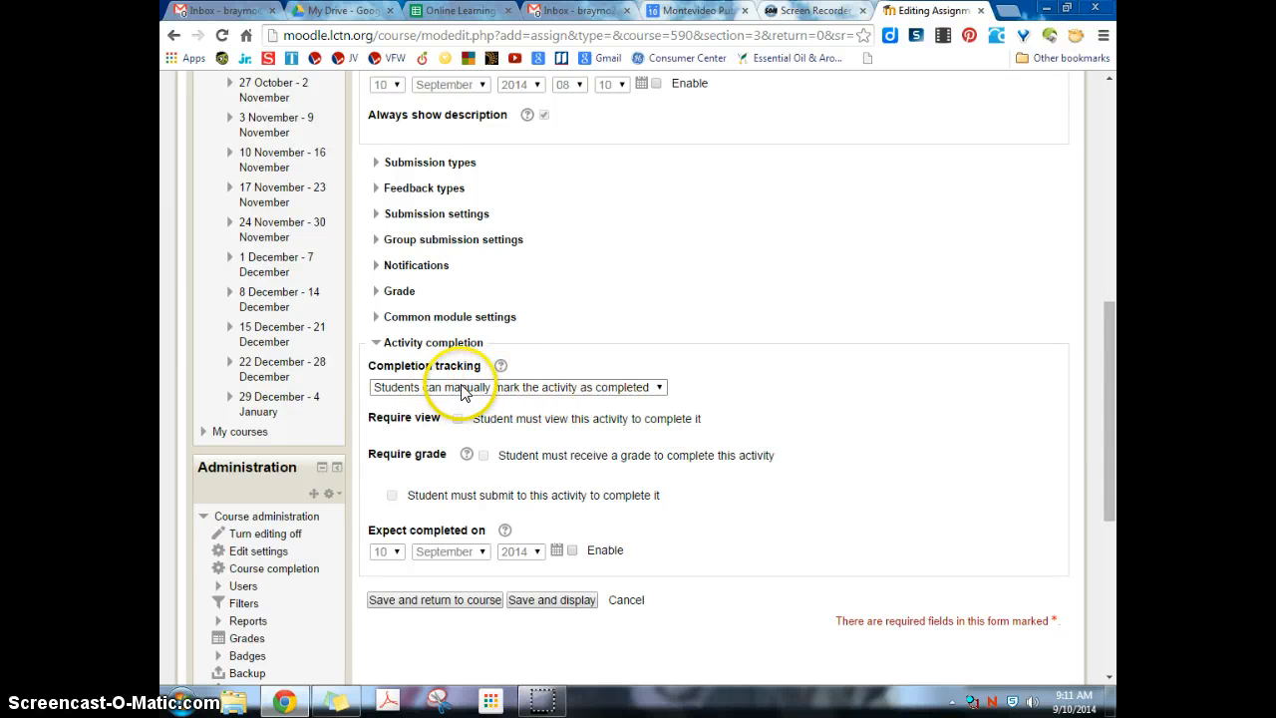
left_click(517, 387)
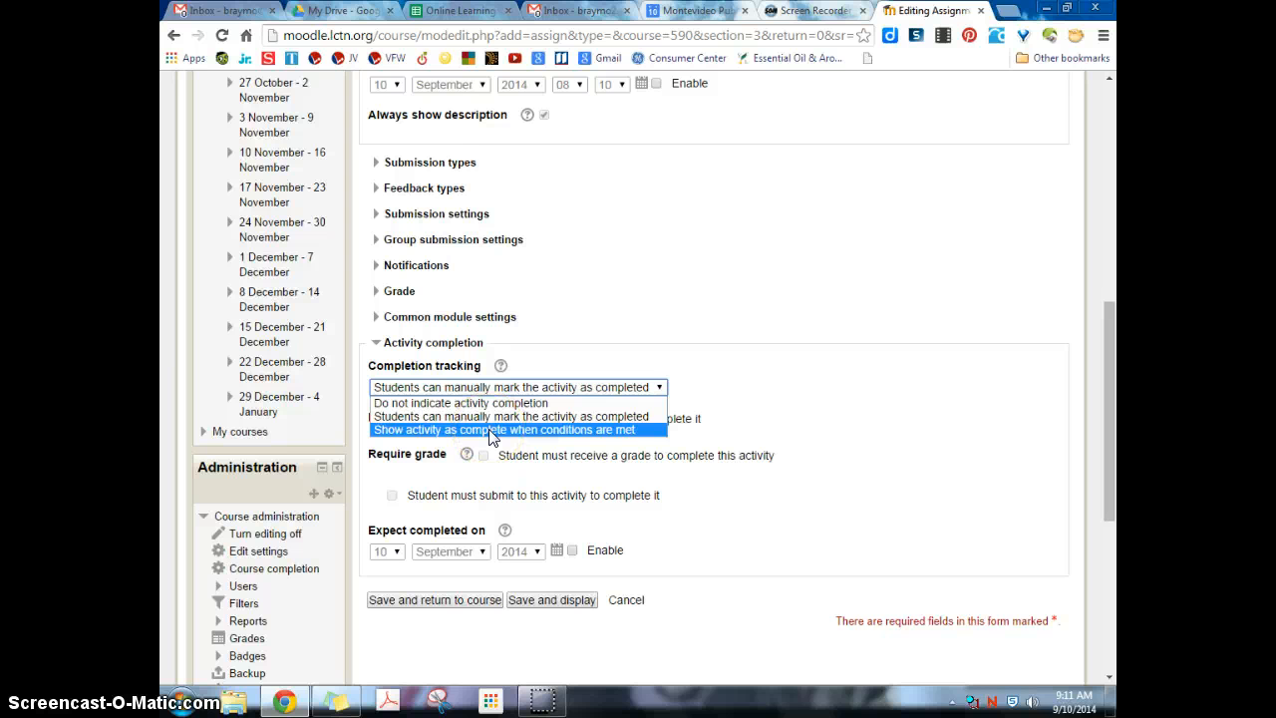
left_click(510, 430)
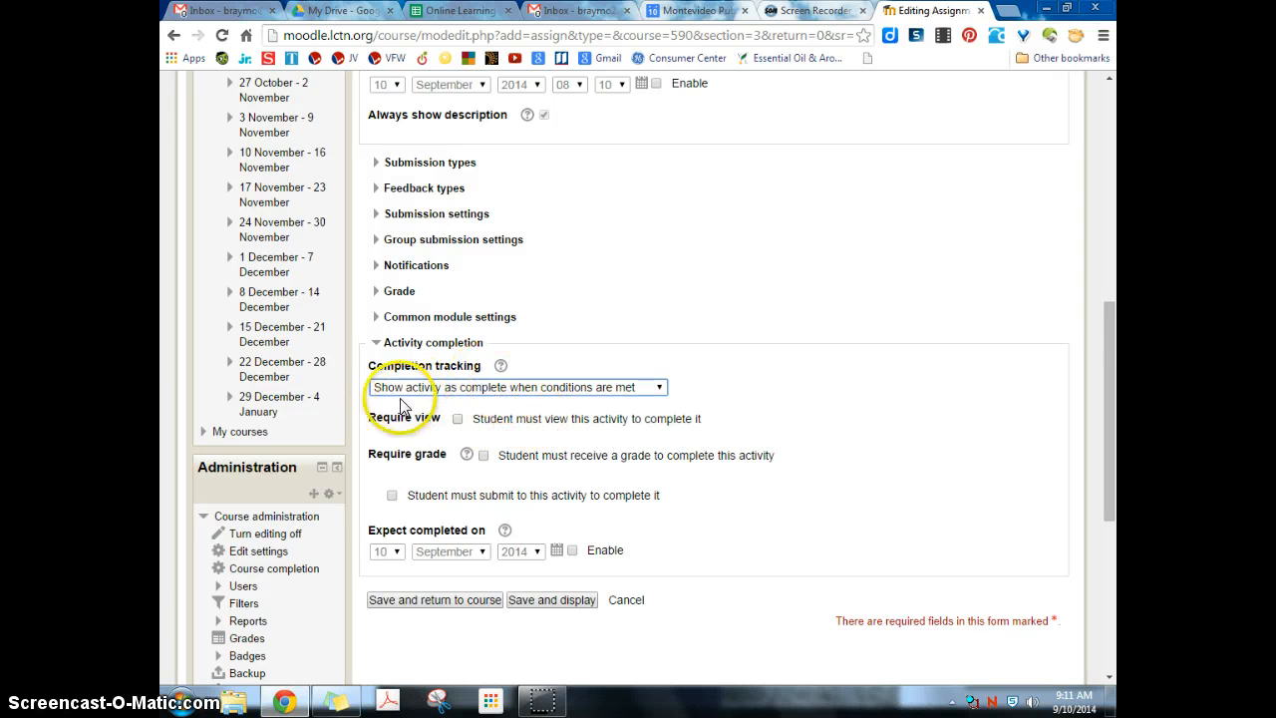
left_click(459, 418)
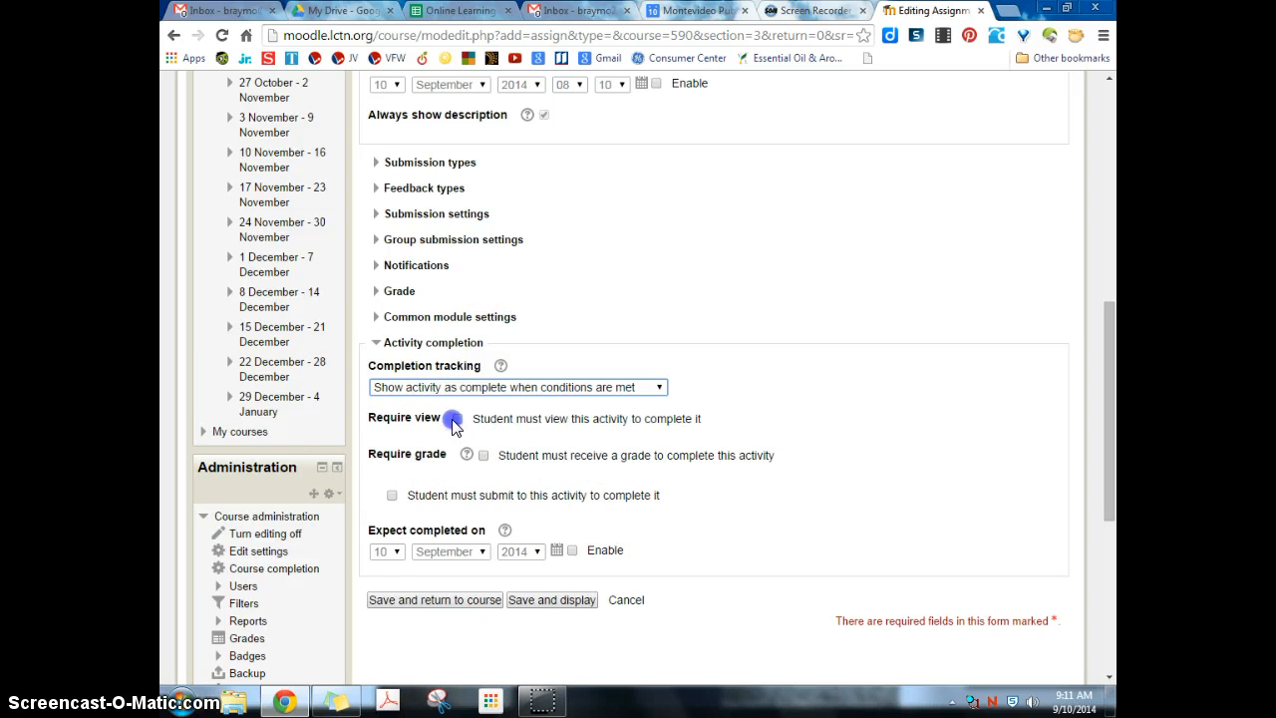
left_click(458, 419)
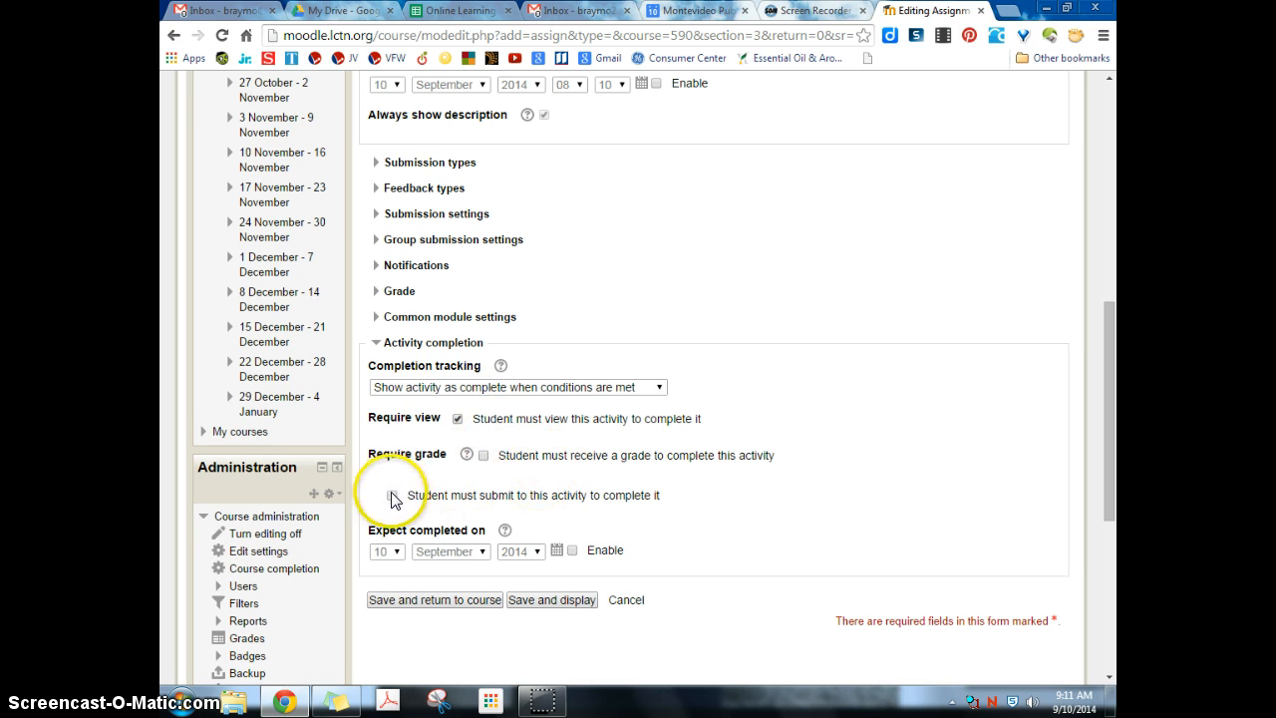
- Save the assignment and return to the course page
left_click(390, 494)
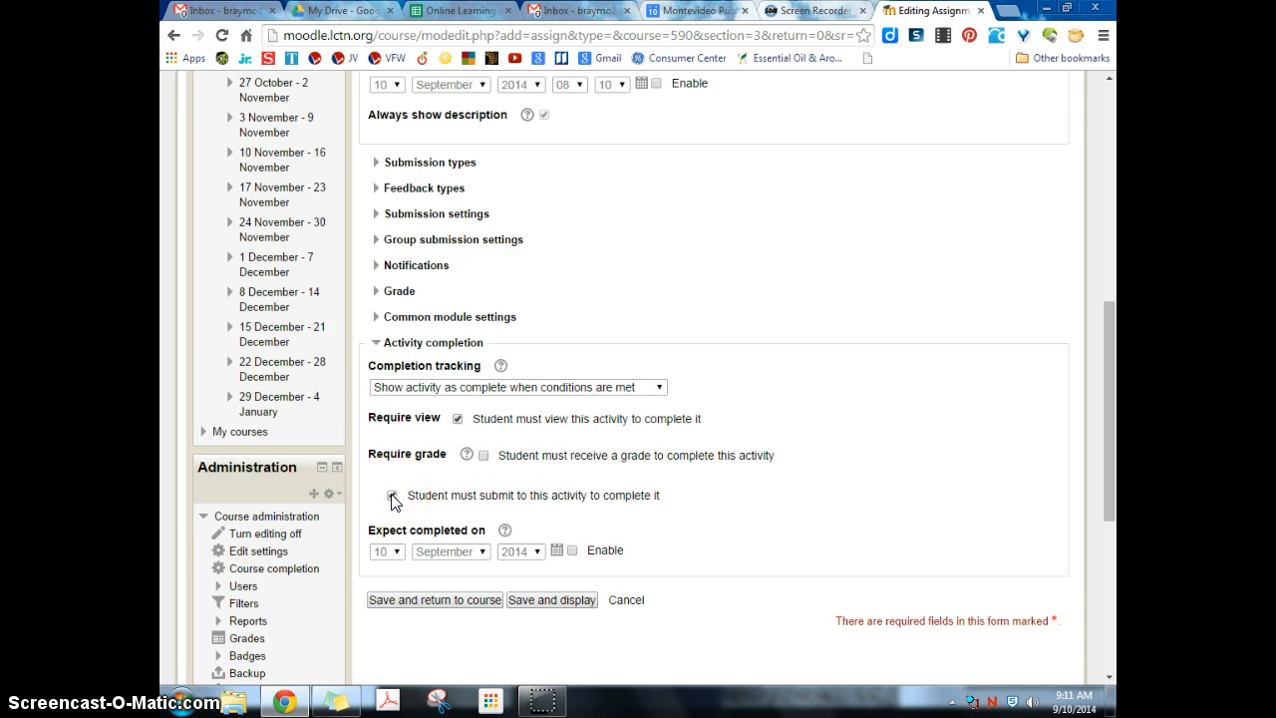
left_click(391, 495)
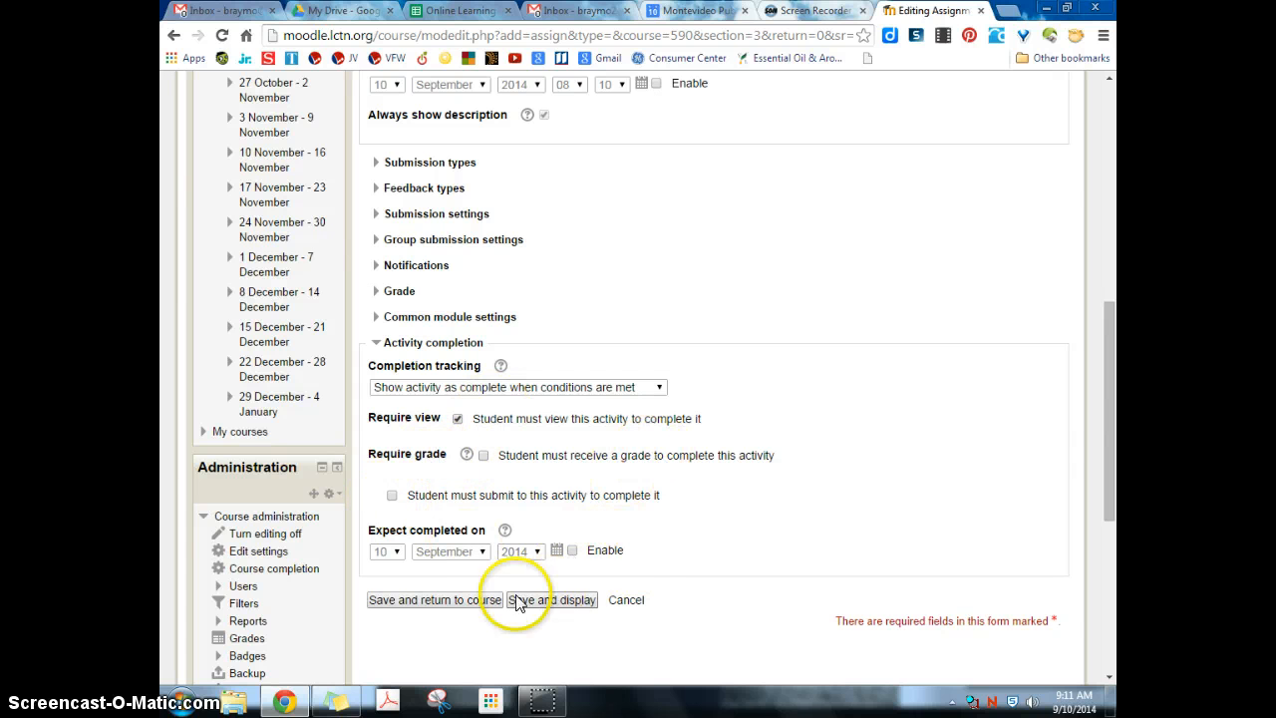
left_click(551, 598)
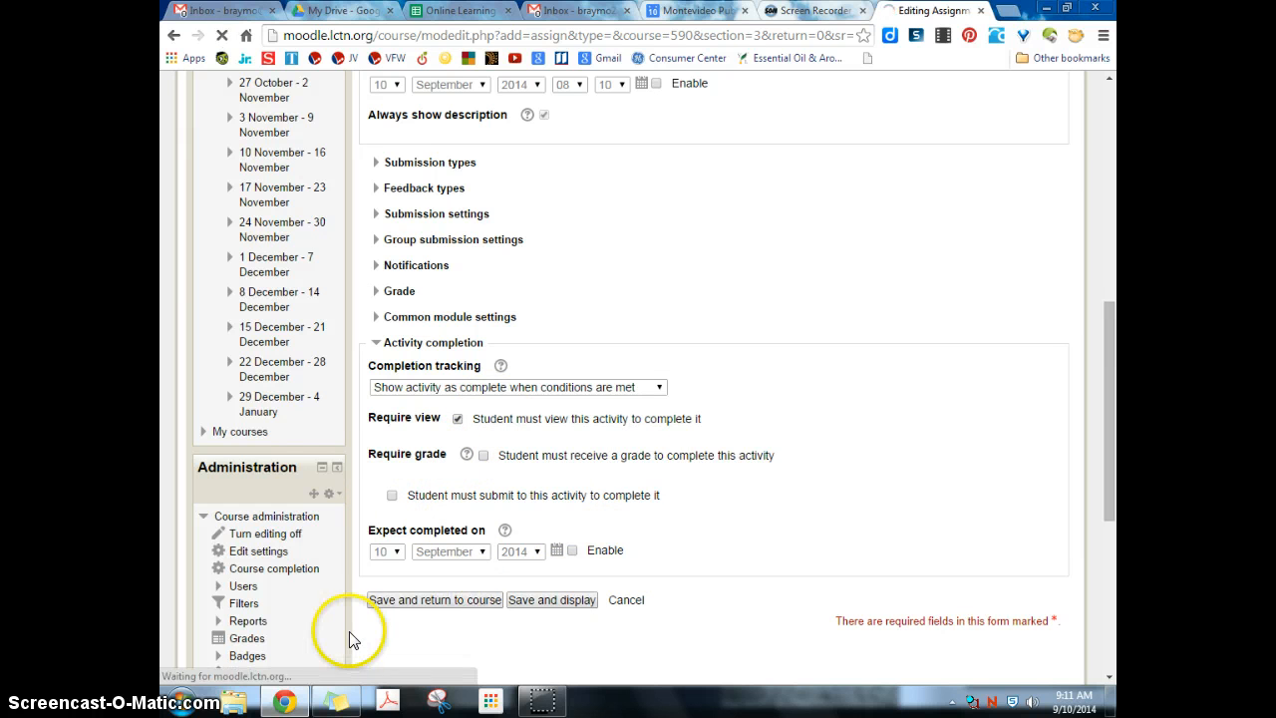
- Turn editing off, view Trial Assignment 2, and return to the course via the breadcrumb
left_click(434, 598)
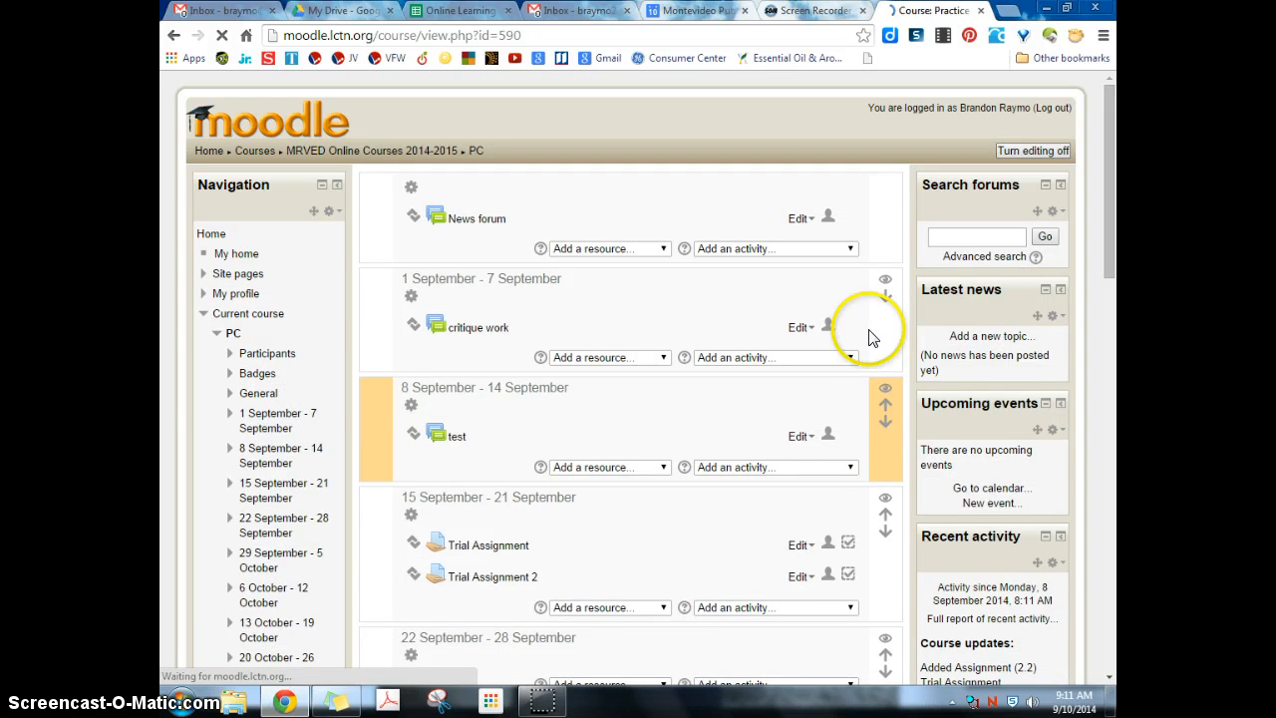
left_click(1033, 152)
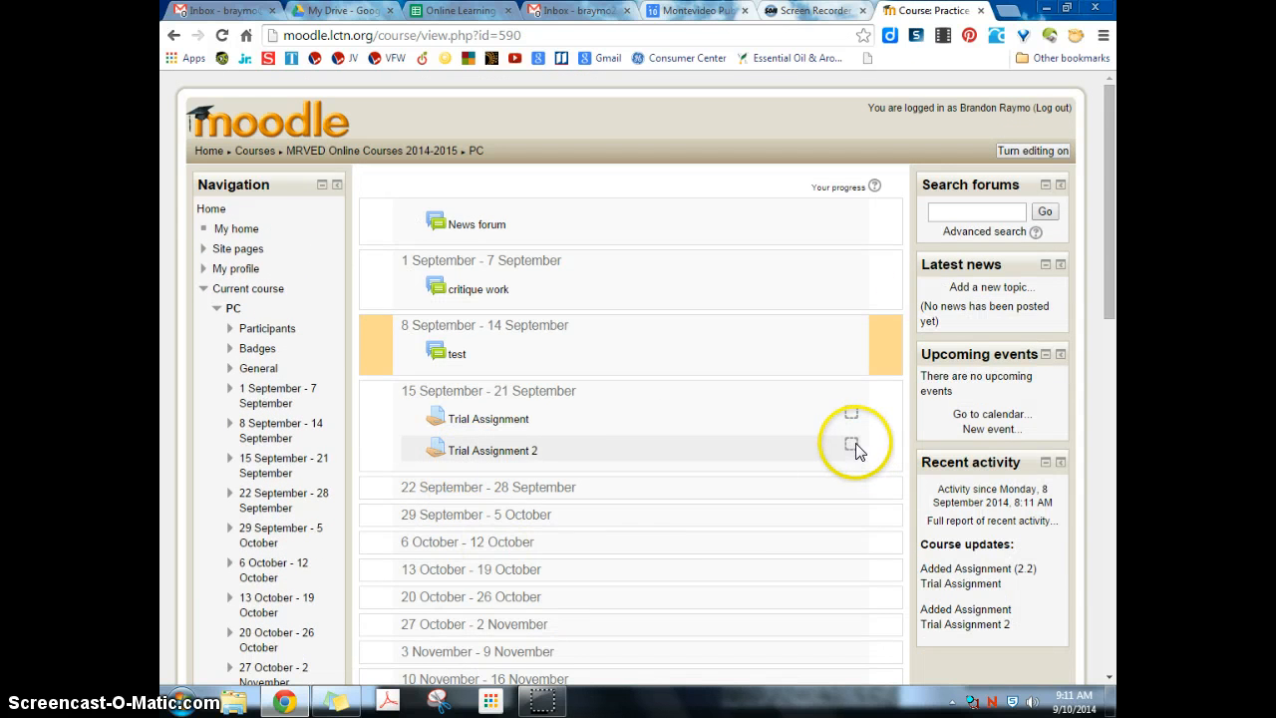
left_click(492, 450)
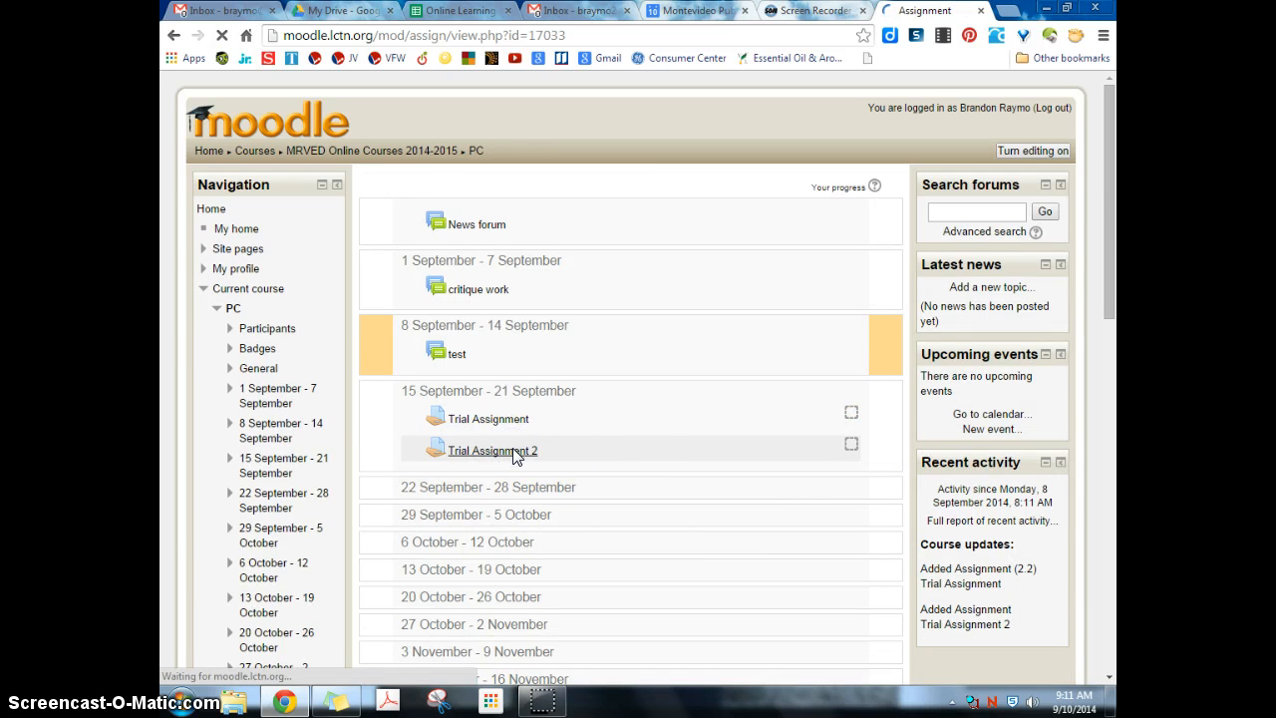
left_click(493, 450)
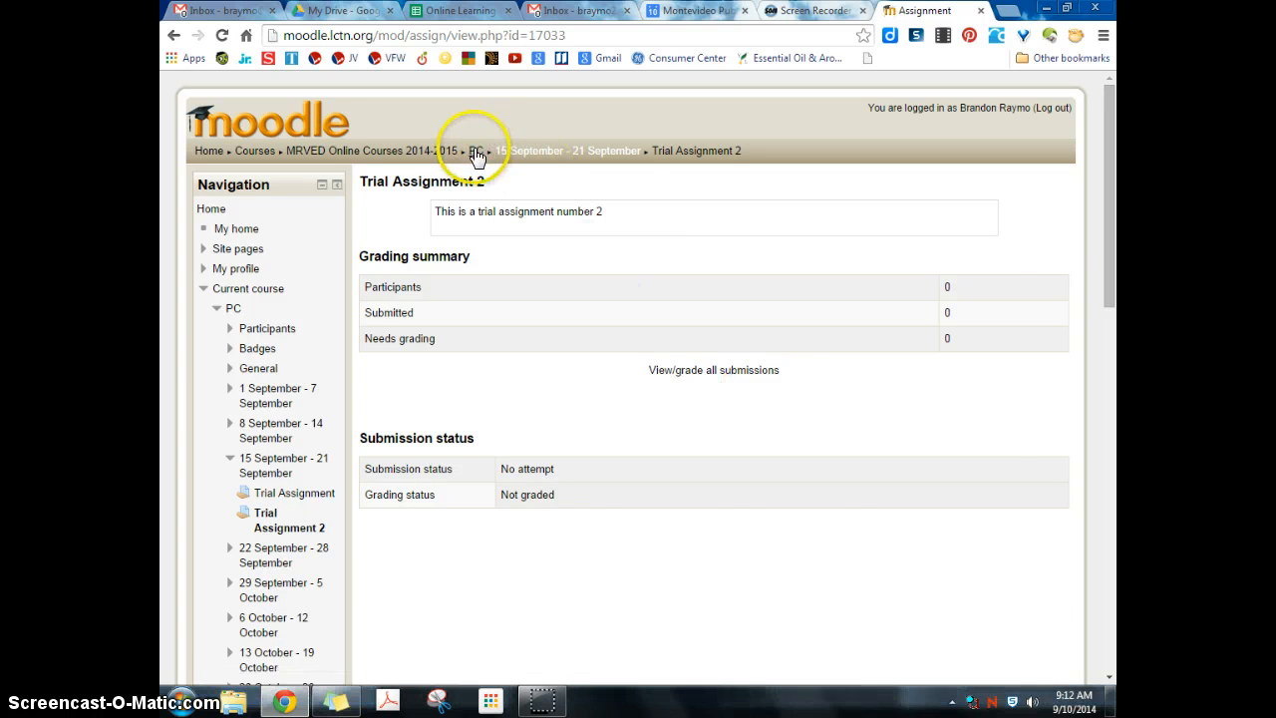
left_click(477, 151)
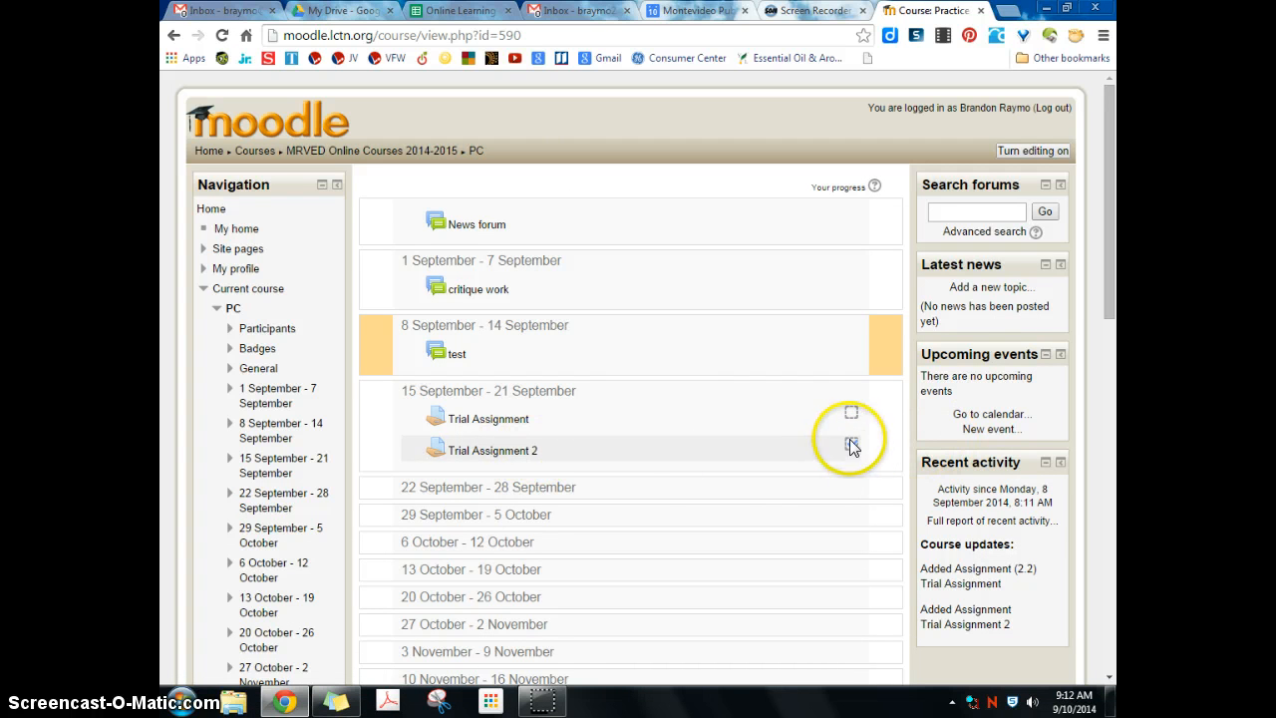
- With the completion box now ticked, turn editing on and reopen Trial Assignment 2's settings
left_click(849, 443)
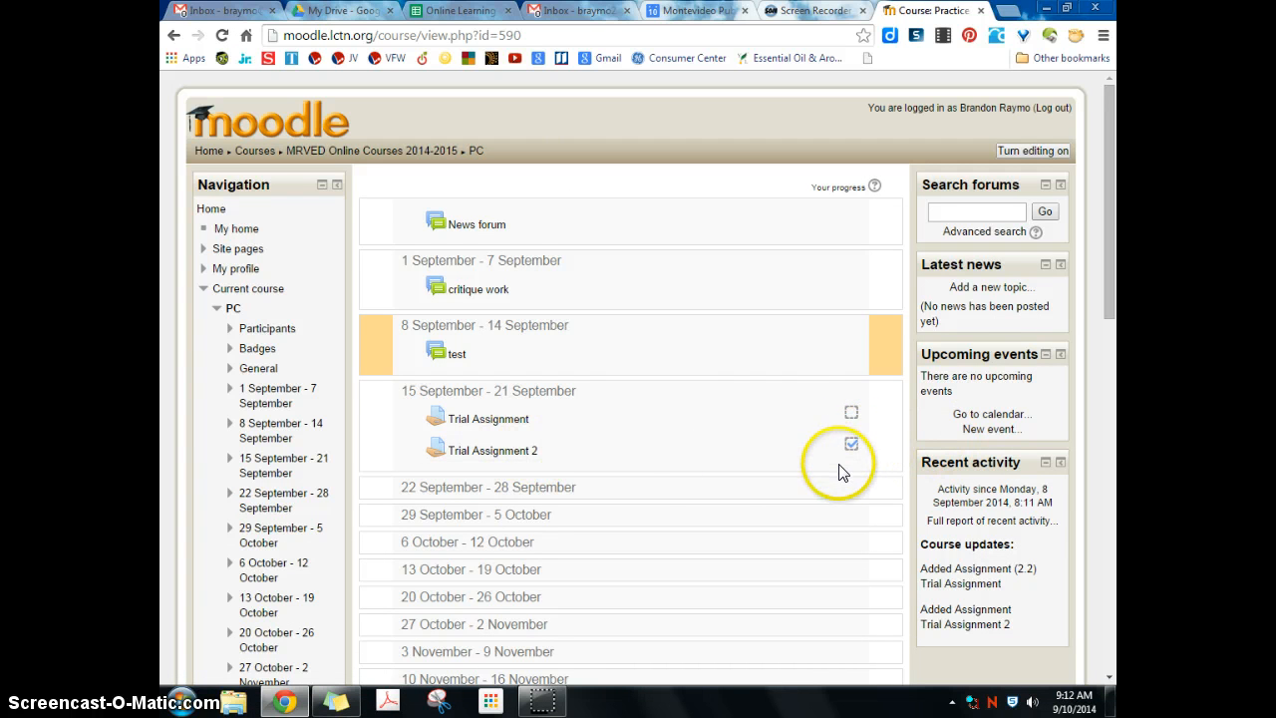
mouse_move(1041, 149)
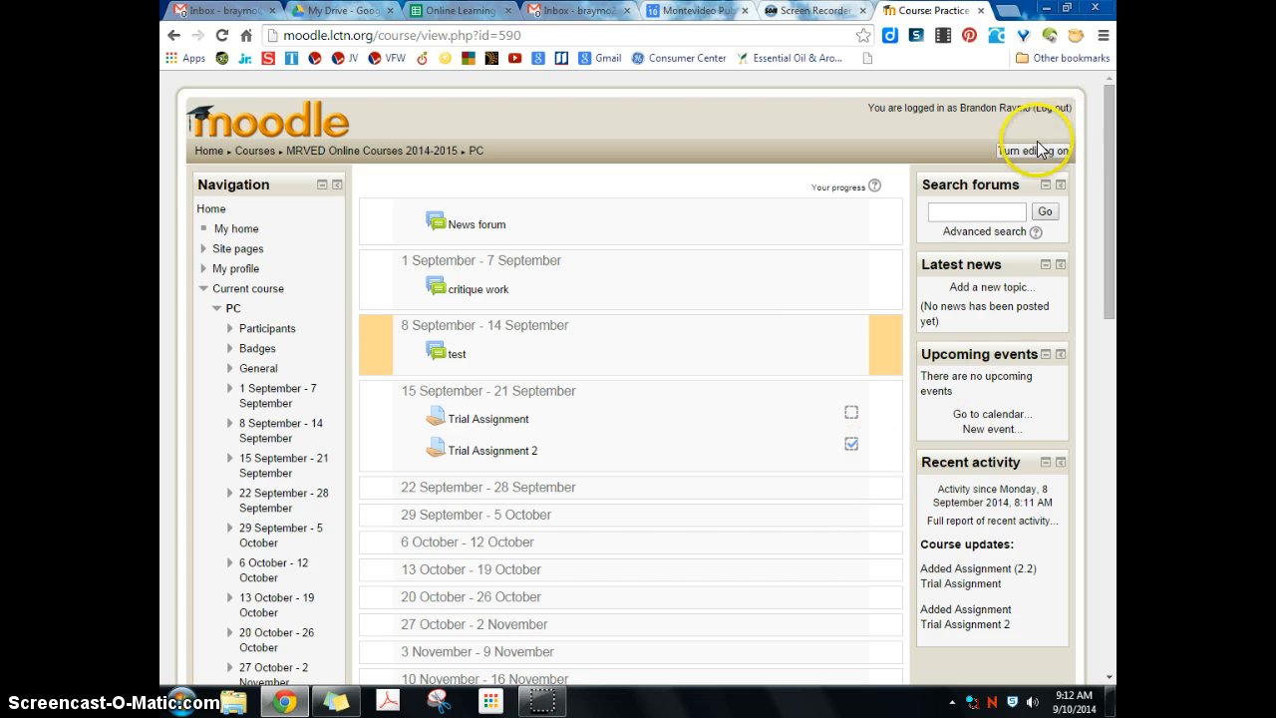
left_click(1033, 151)
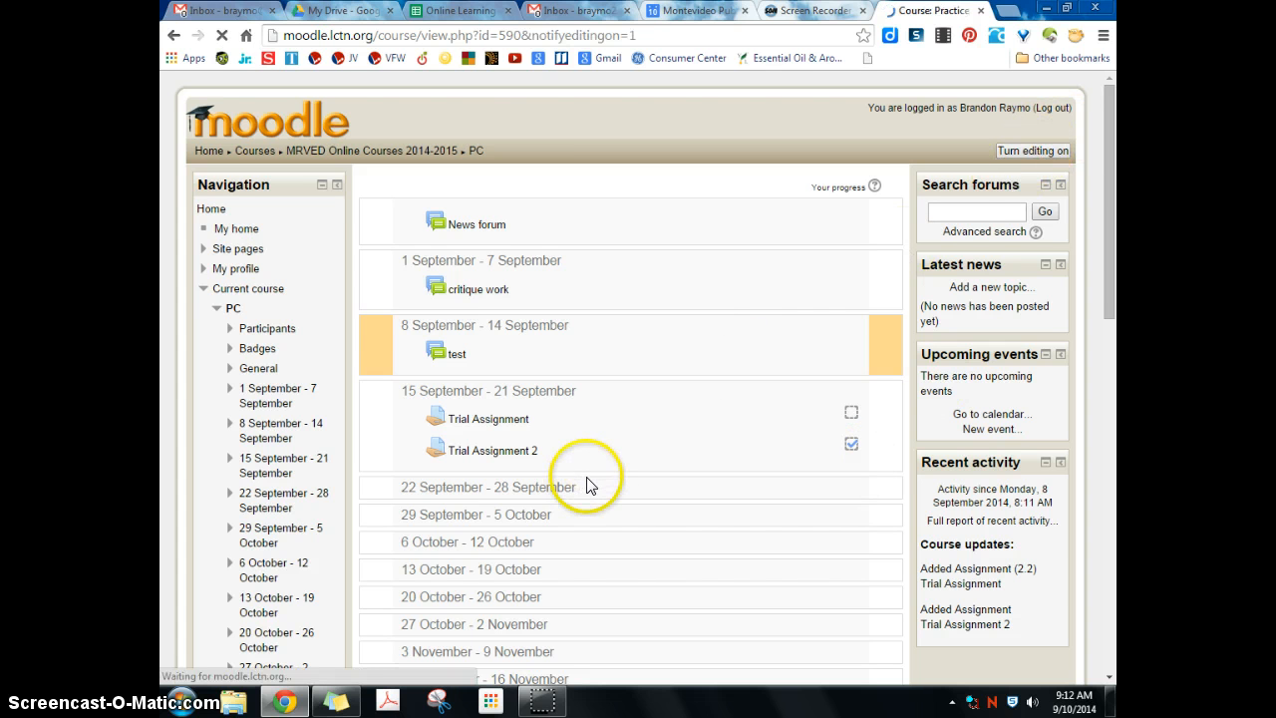
left_click(803, 576)
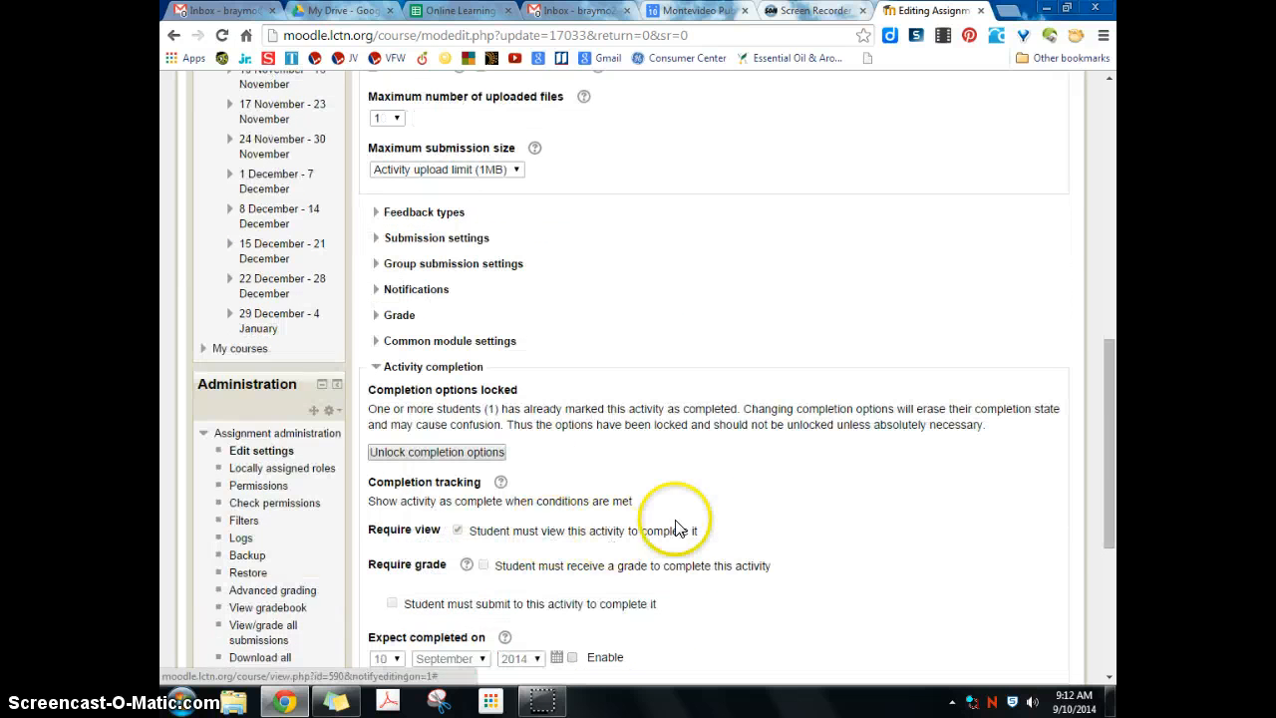
left_click(436, 451)
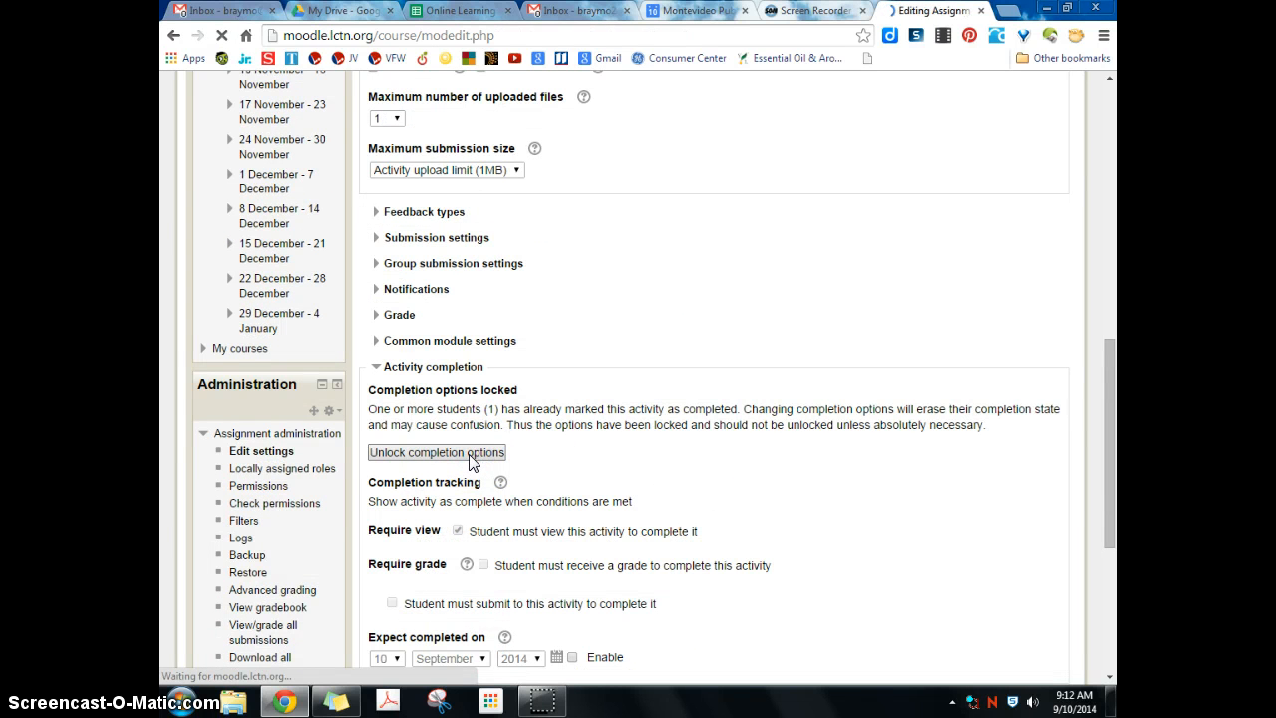
left_click(436, 450)
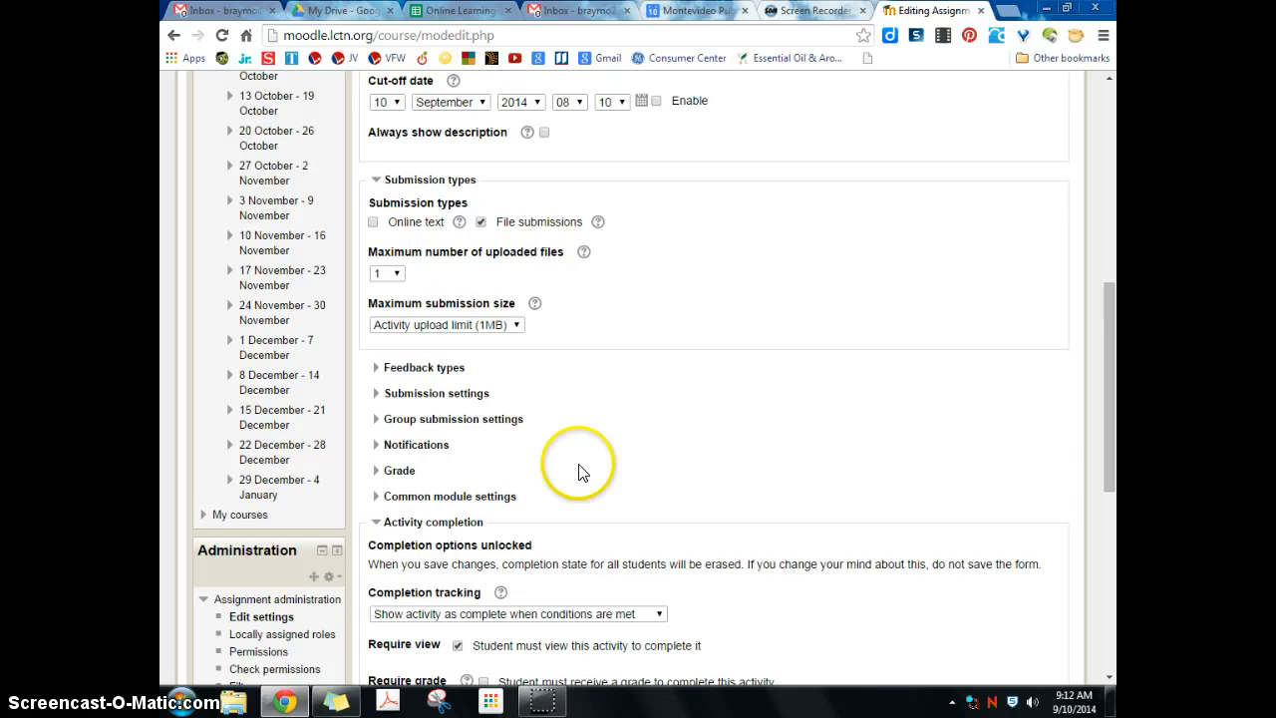
left_click(515, 456)
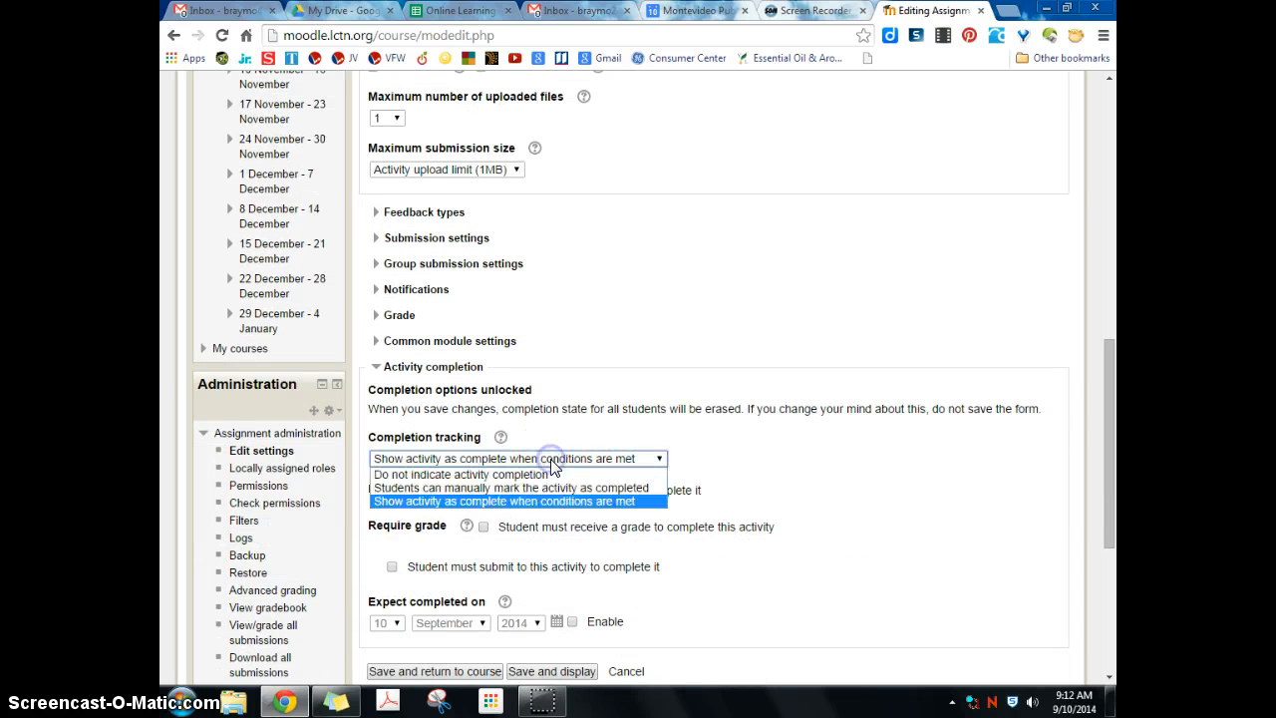
left_click(512, 487)
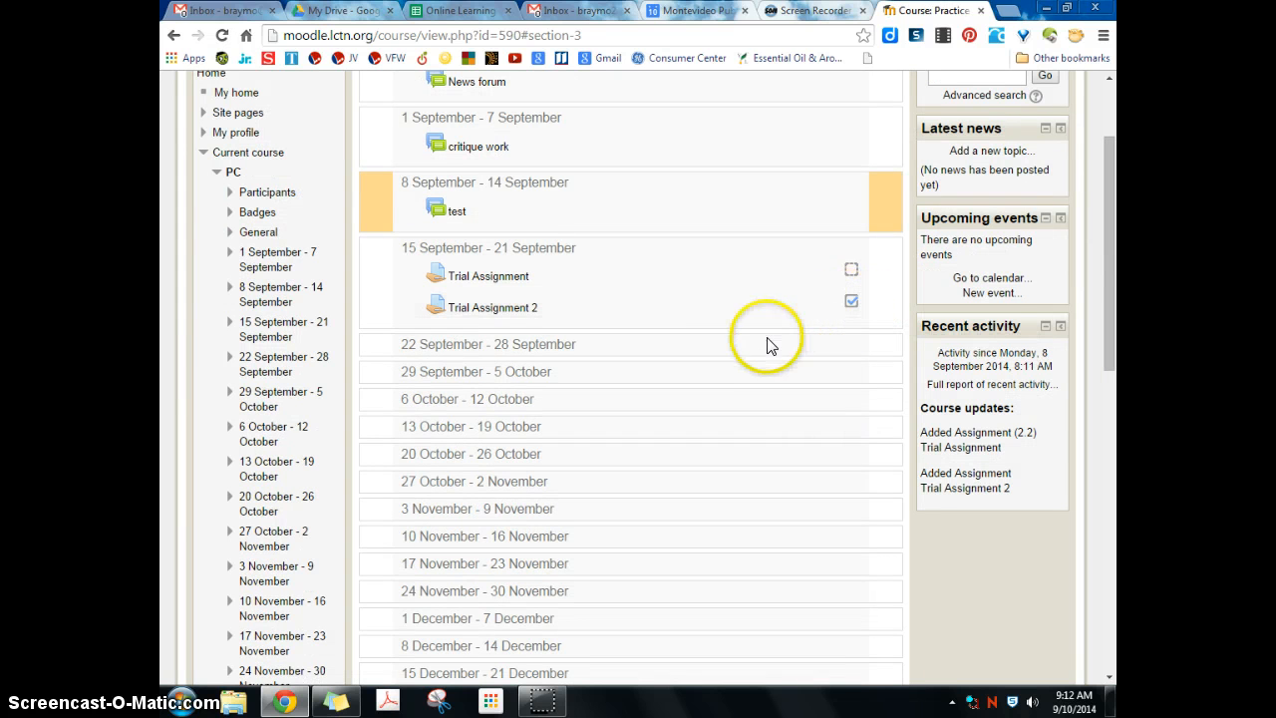
mouse_move(754, 389)
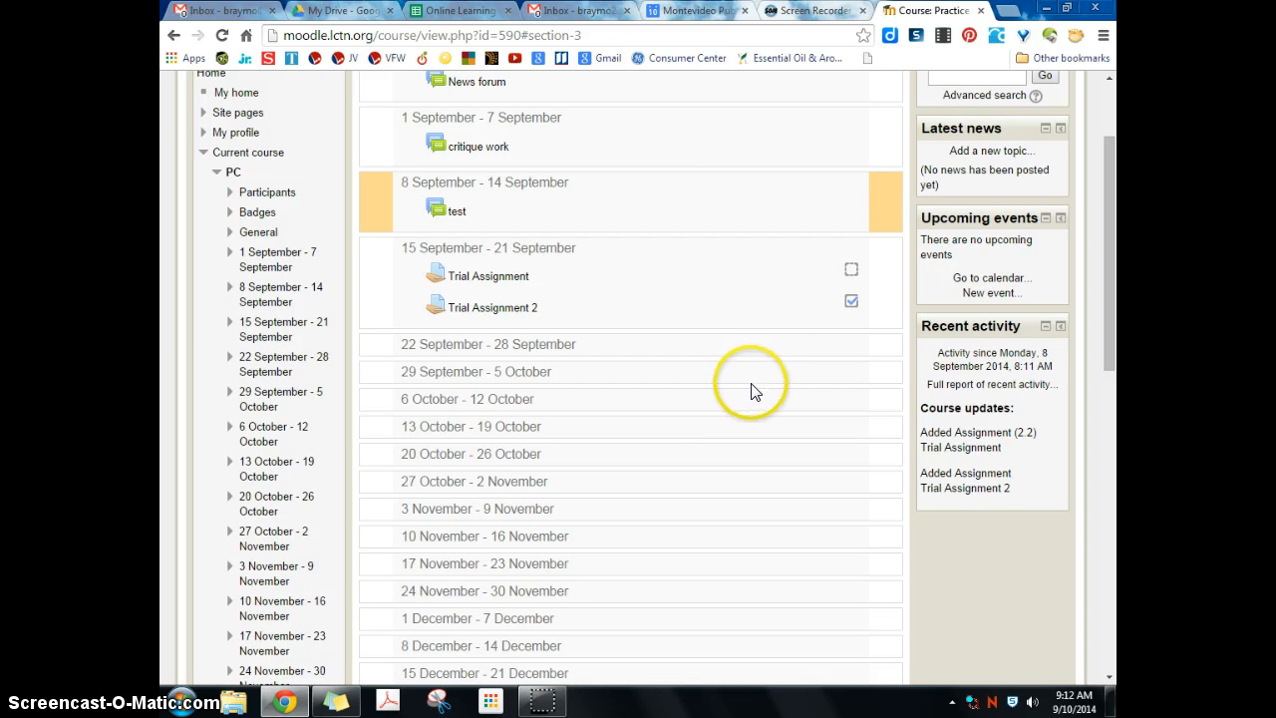
mouse_move(739, 377)
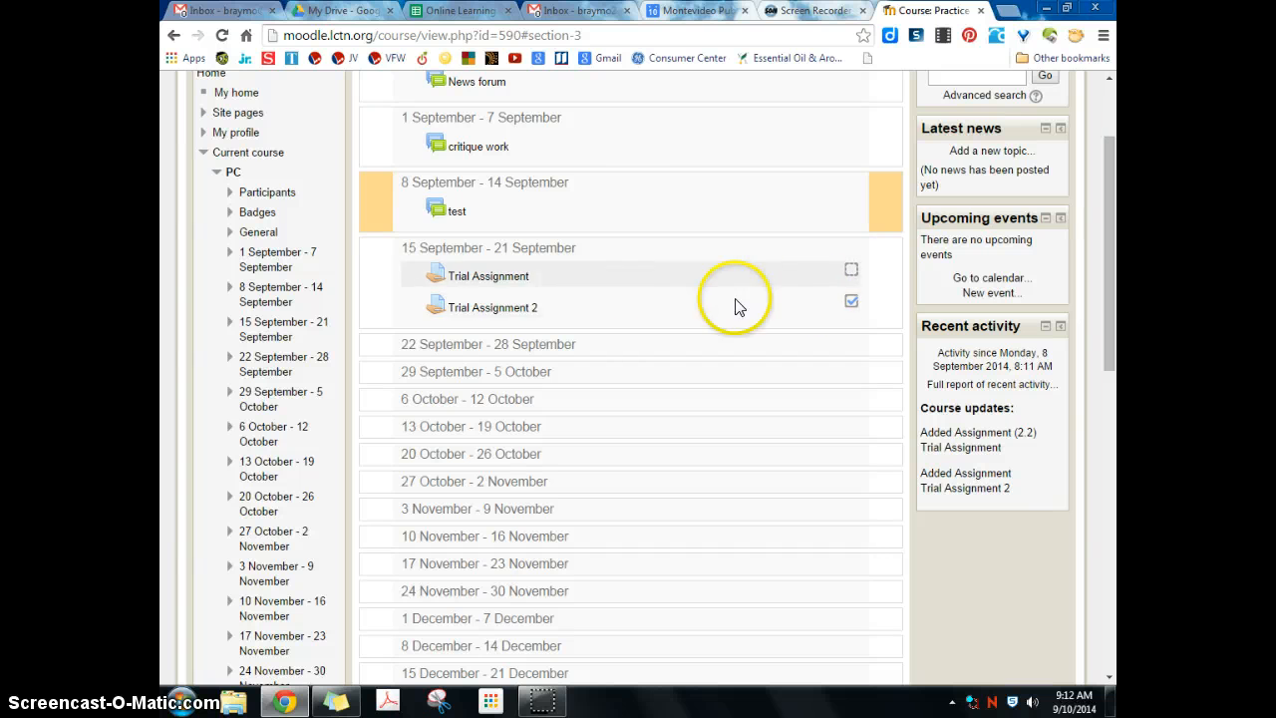
mouse_move(1116, 303)
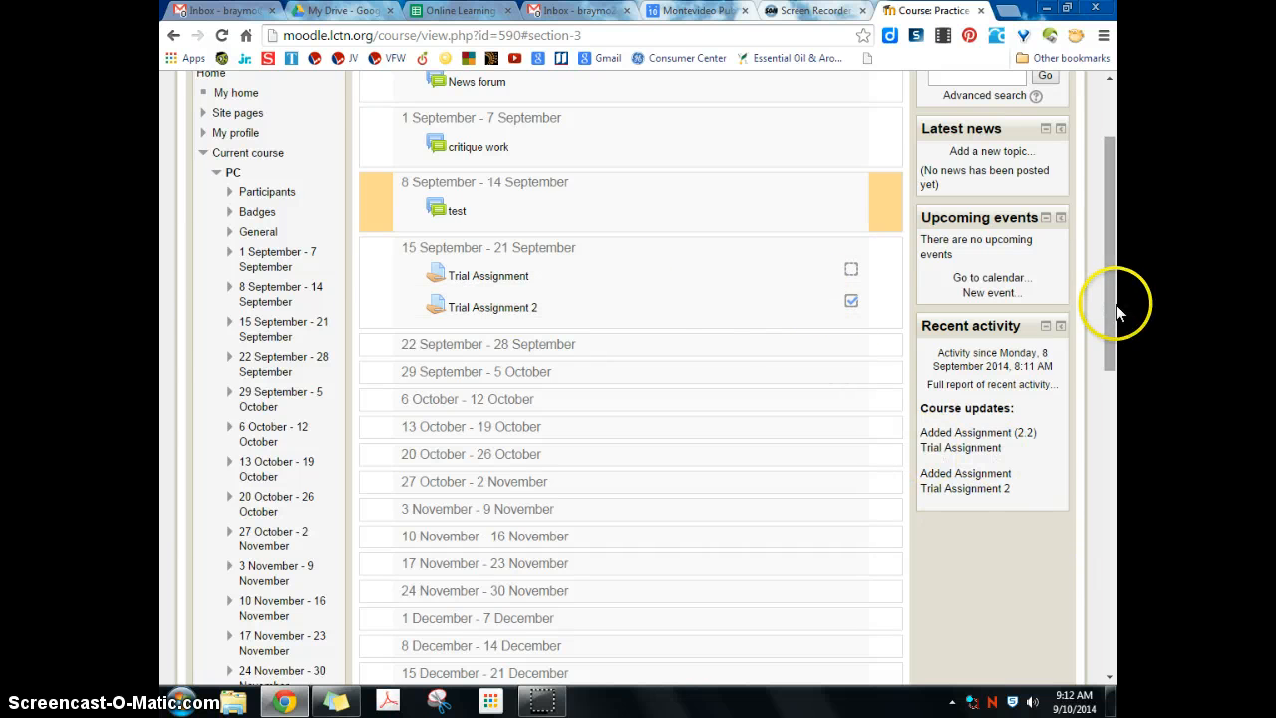
scroll("down", 3)
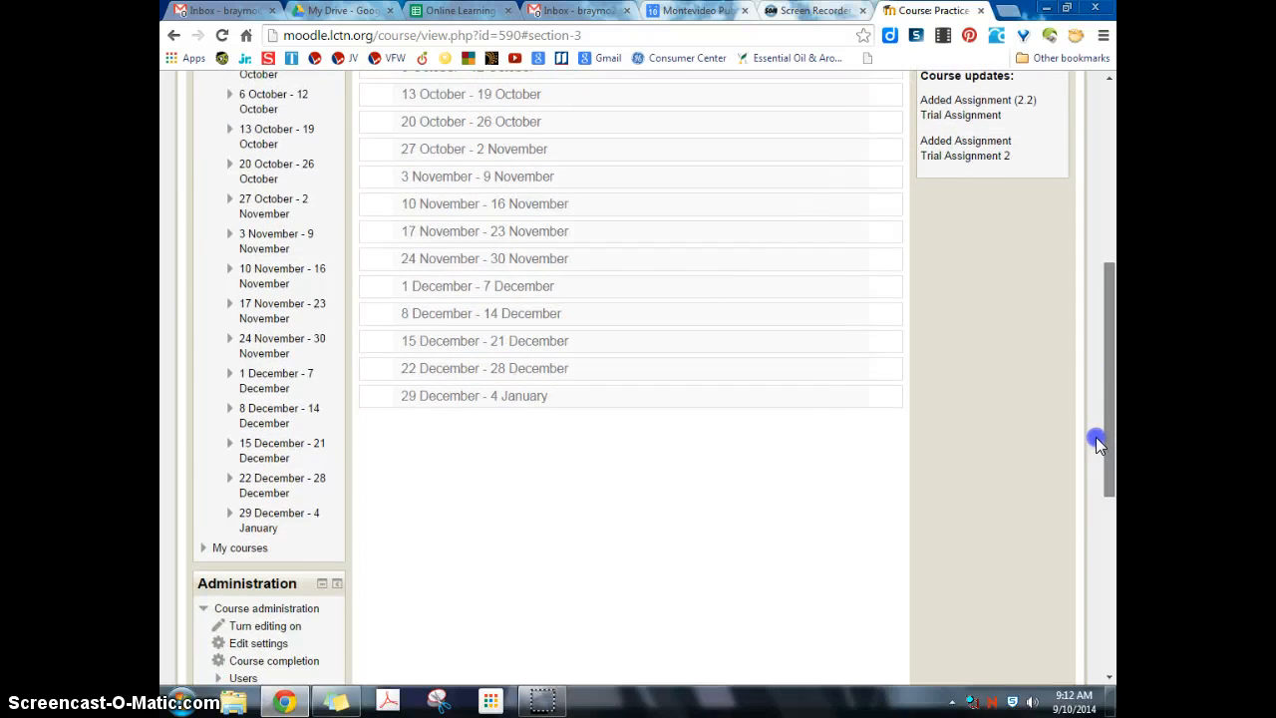
scroll("down", 3)
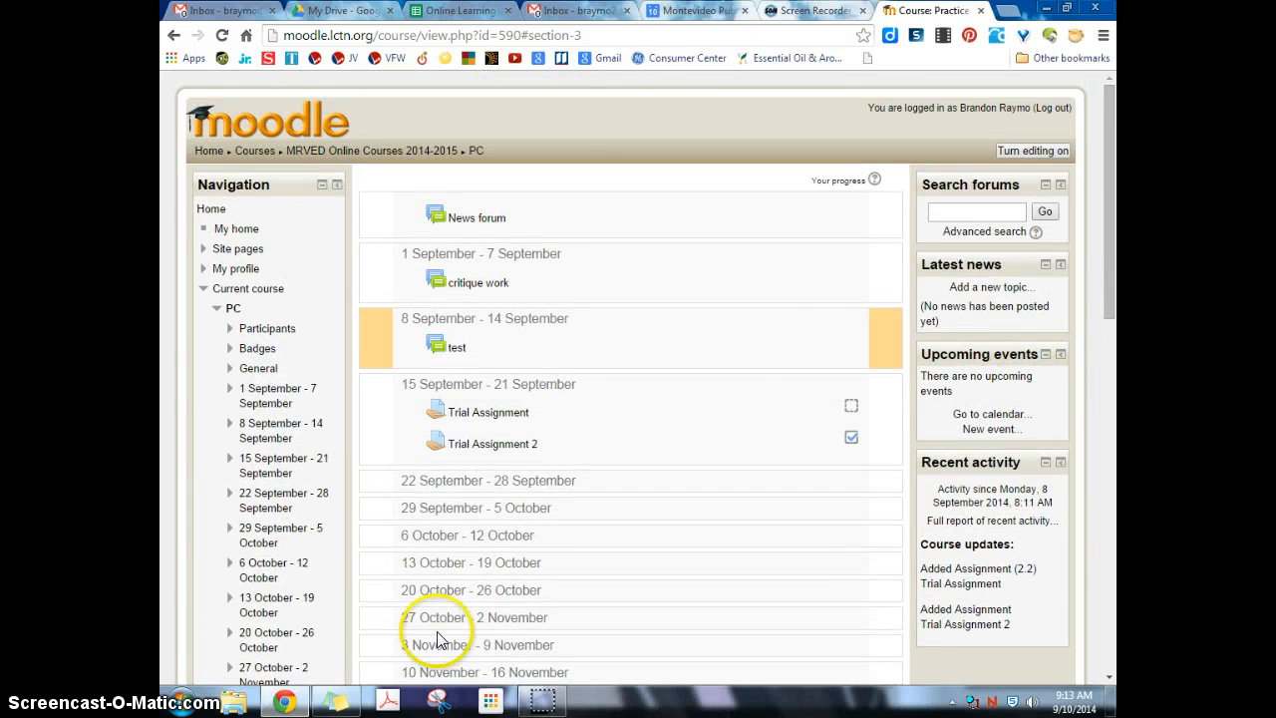
mouse_move(768, 708)
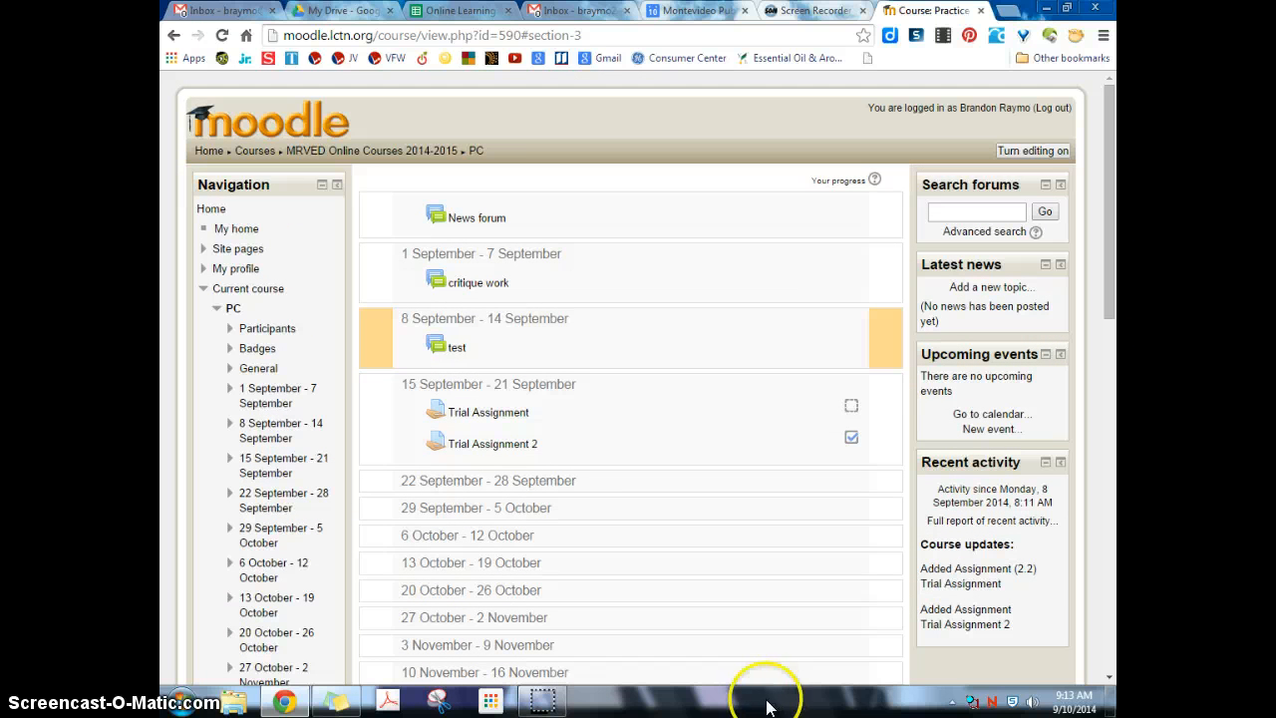